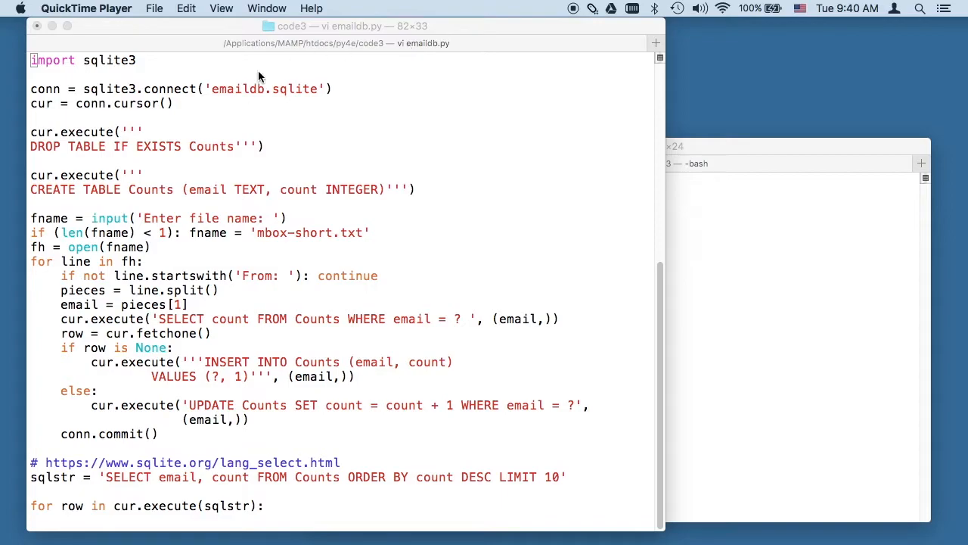
pyautogui.moveTo(201, 105)
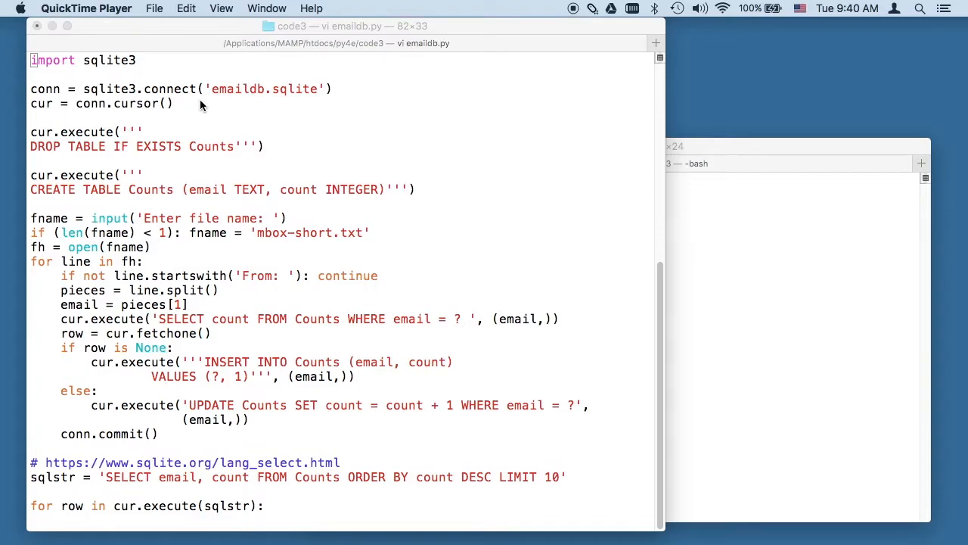
pyautogui.moveTo(121, 69)
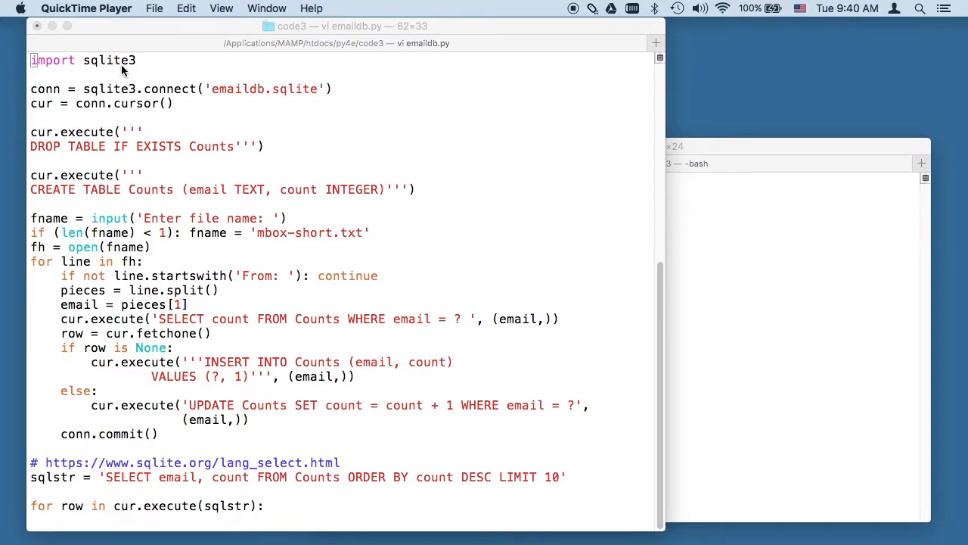
pyautogui.moveTo(229, 108)
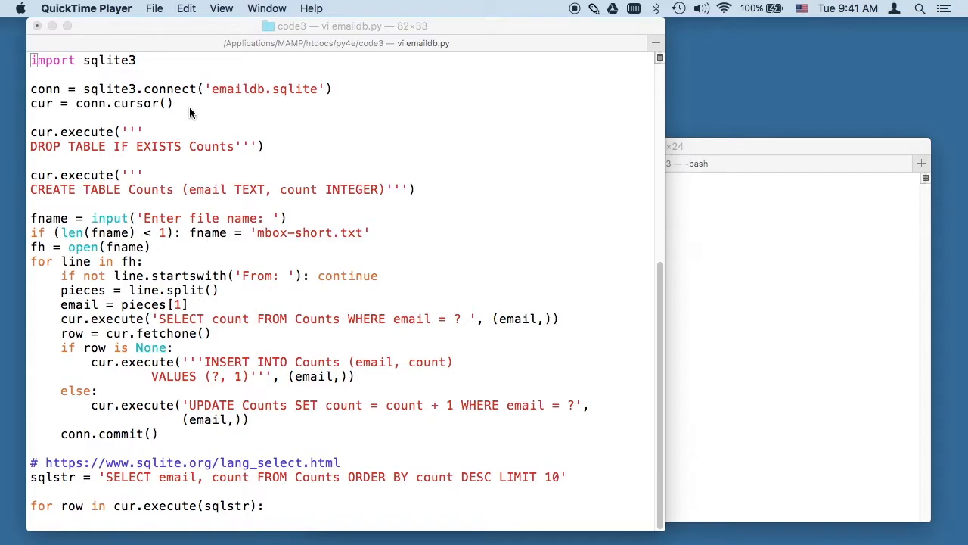
pyautogui.moveTo(37, 109)
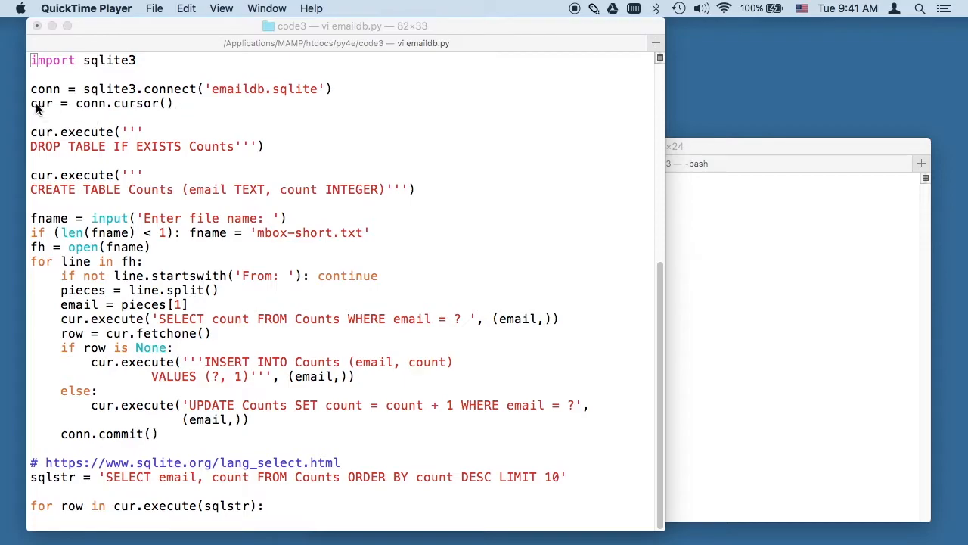
pyautogui.moveTo(46, 113)
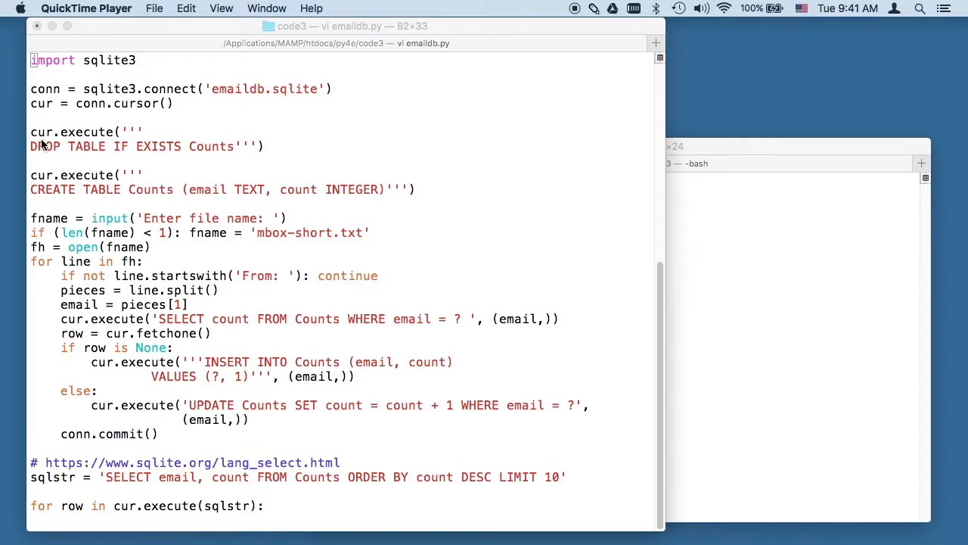
pyautogui.moveTo(130, 105)
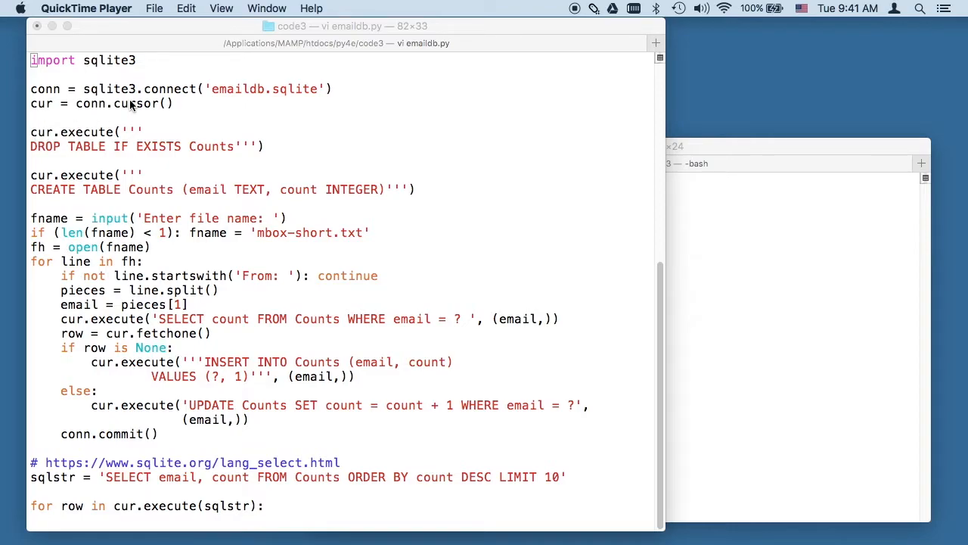
pyautogui.moveTo(295, 106)
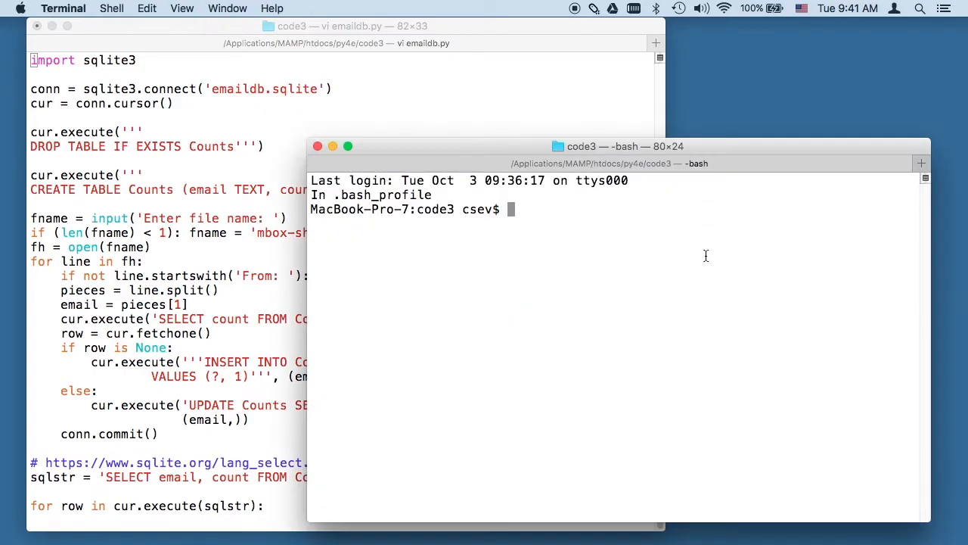
# List the emaildb* files with ls -l, showing only emaildb.py, then return to vi.
pyautogui.write('ls -l')
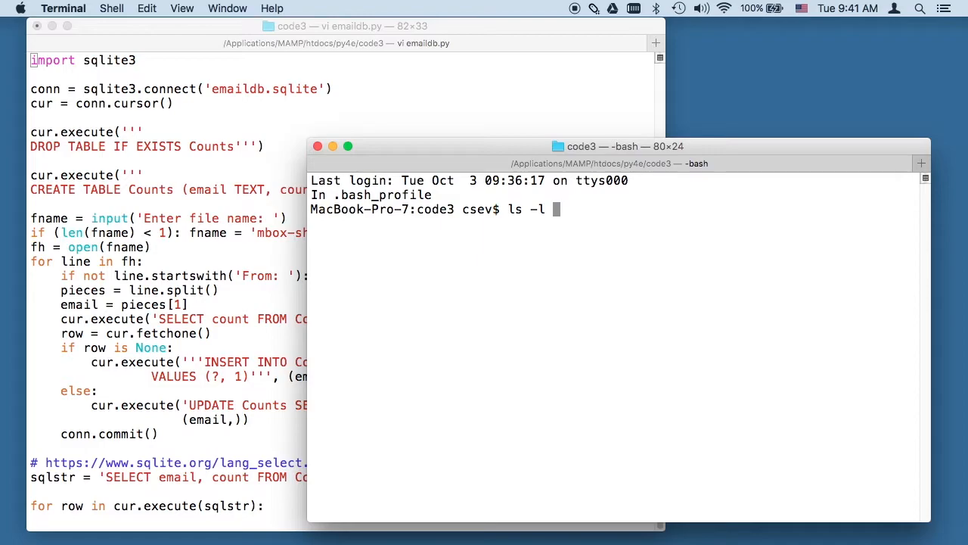
pyautogui.write('exma')
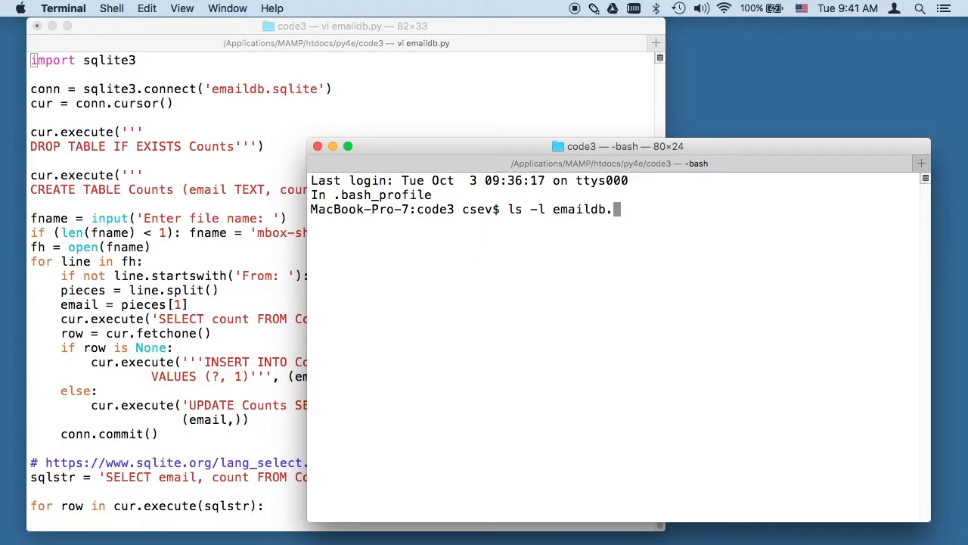
pyautogui.press('Return')
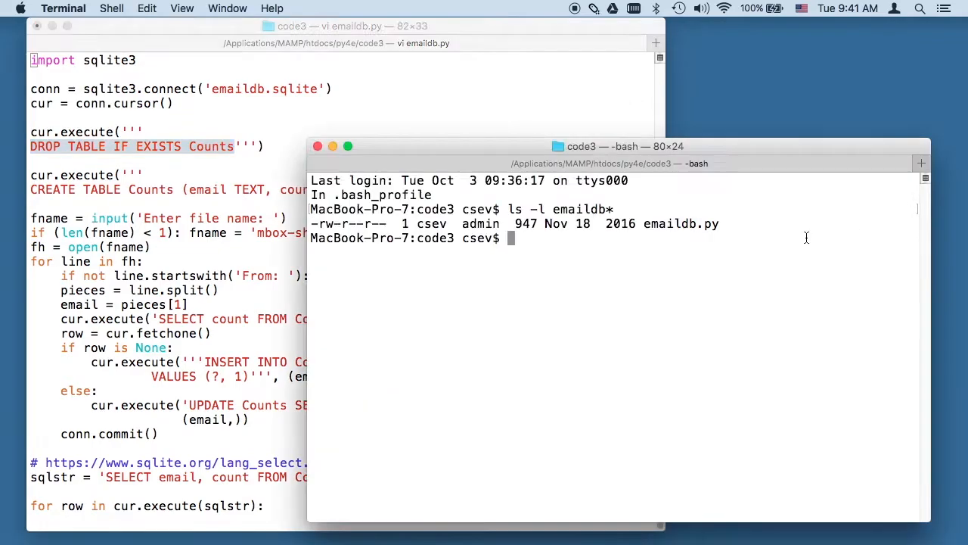
pyautogui.click(401, 151)
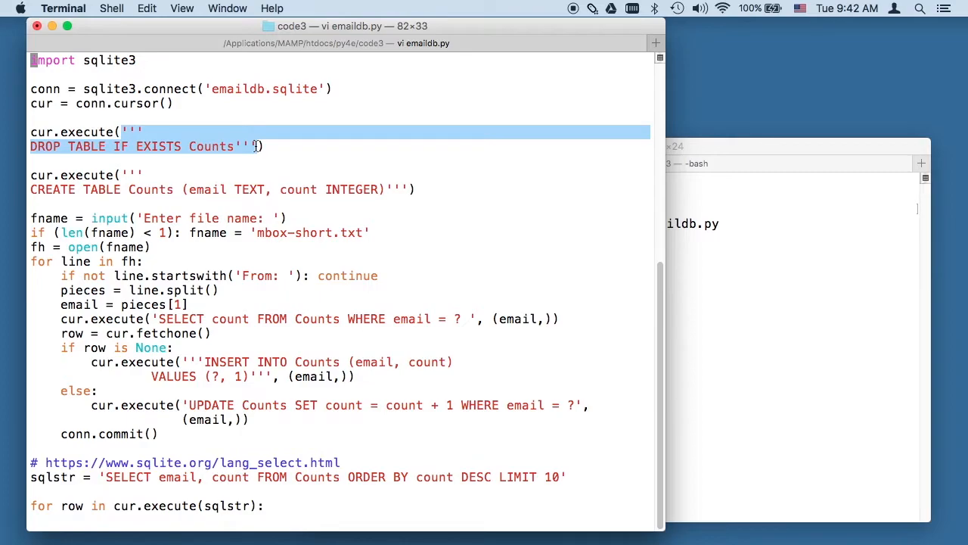
# Place the cursor on the cur.execute DROP TABLE IF EXISTS Counts lines in emaildb.py.
pyautogui.click(155, 103)
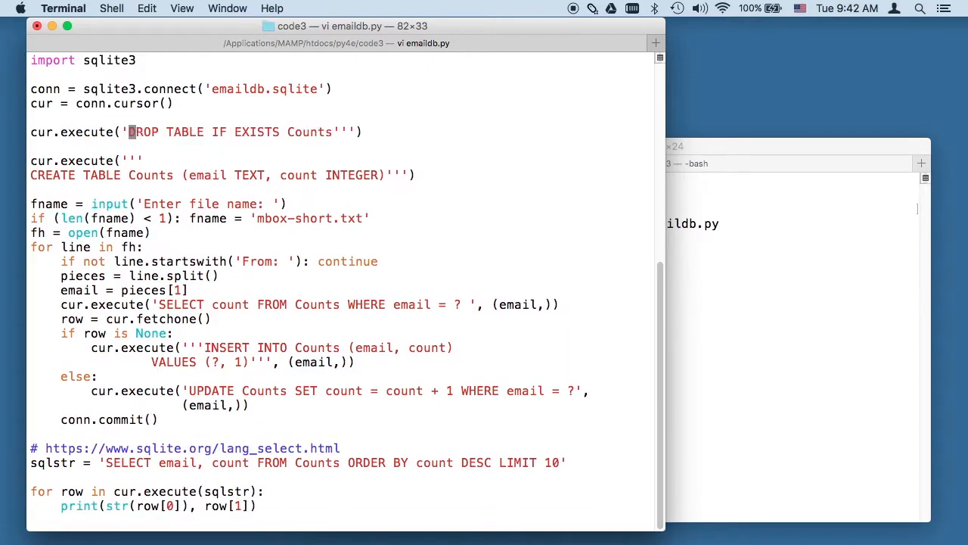
pyautogui.moveTo(269, 132)
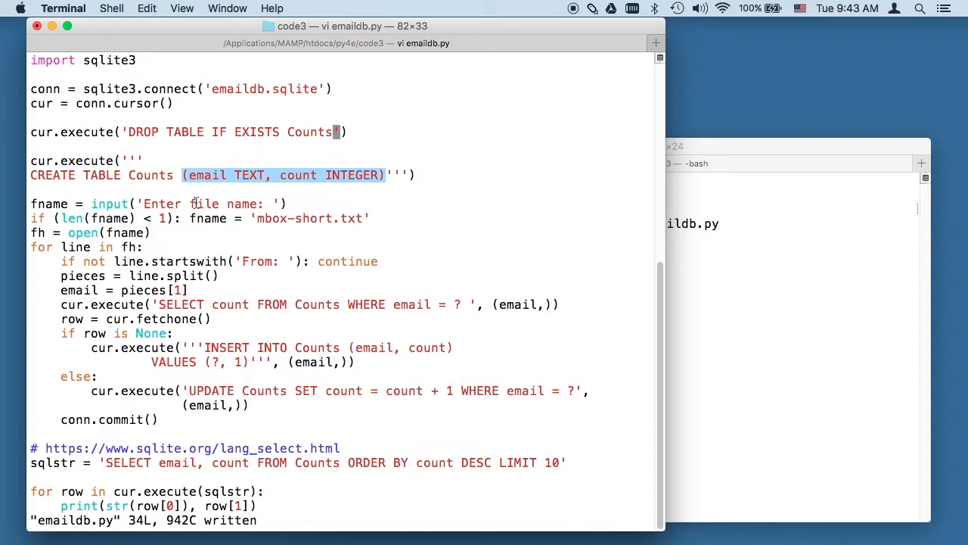
pyautogui.moveTo(31, 203)
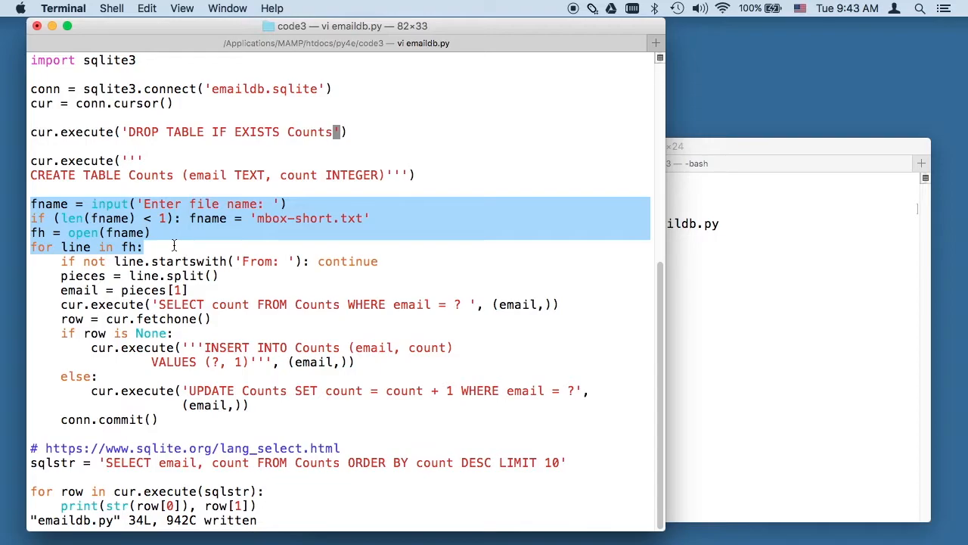
pyautogui.moveTo(118, 276)
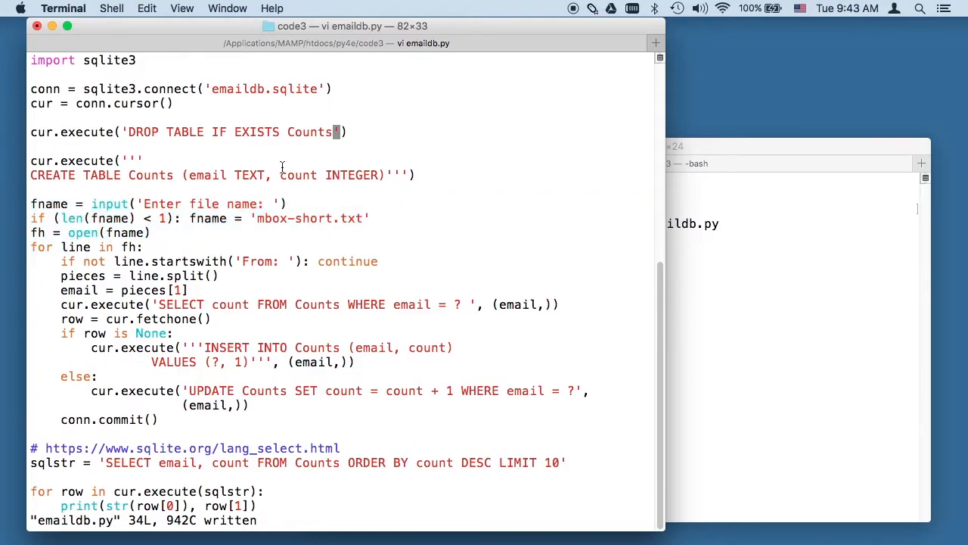
pyautogui.moveTo(413, 250)
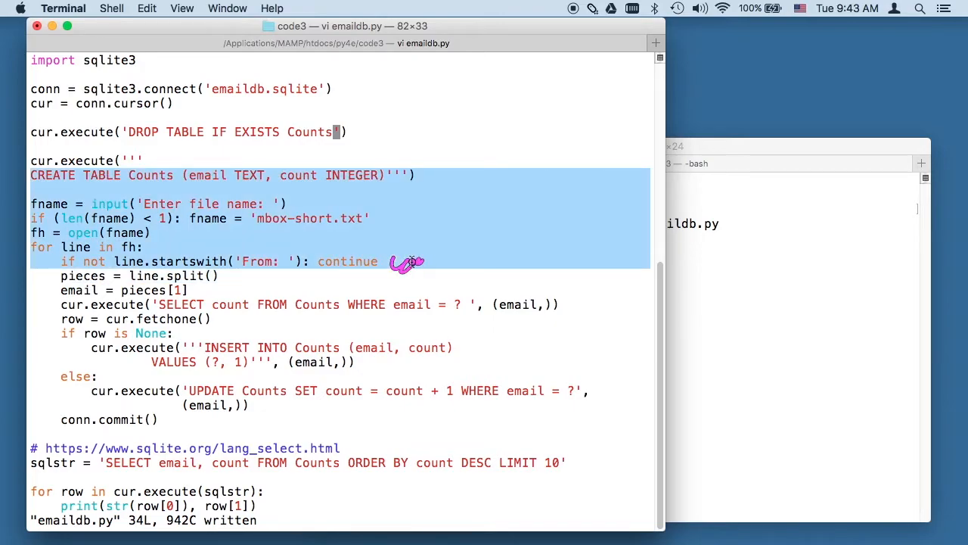
pyautogui.moveTo(359, 238)
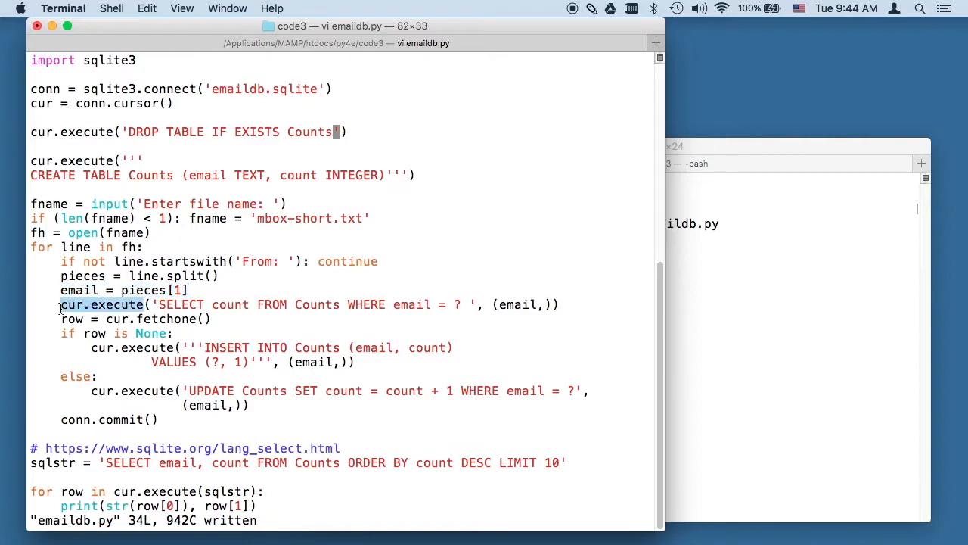
pyautogui.moveTo(60, 304); pyautogui.dragTo(249, 405)
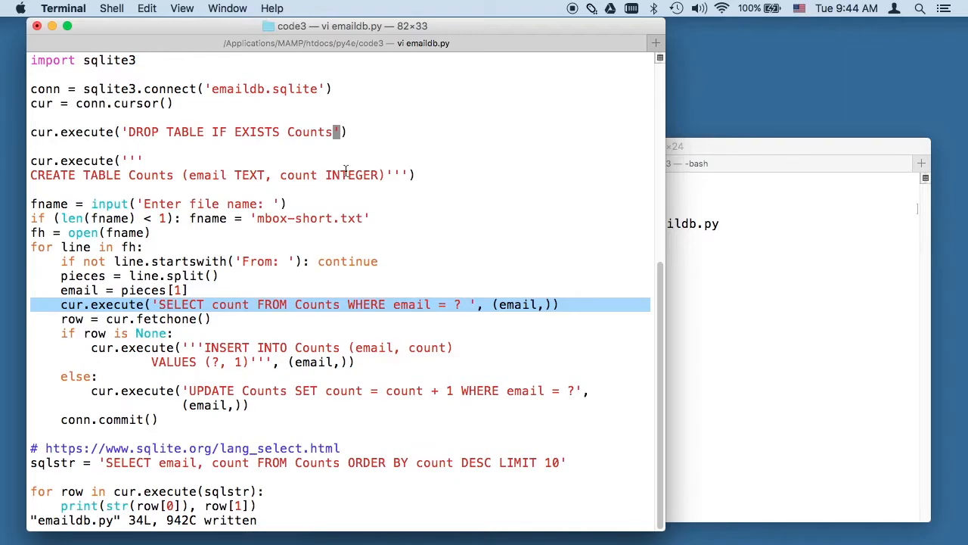
pyautogui.moveTo(458, 304)
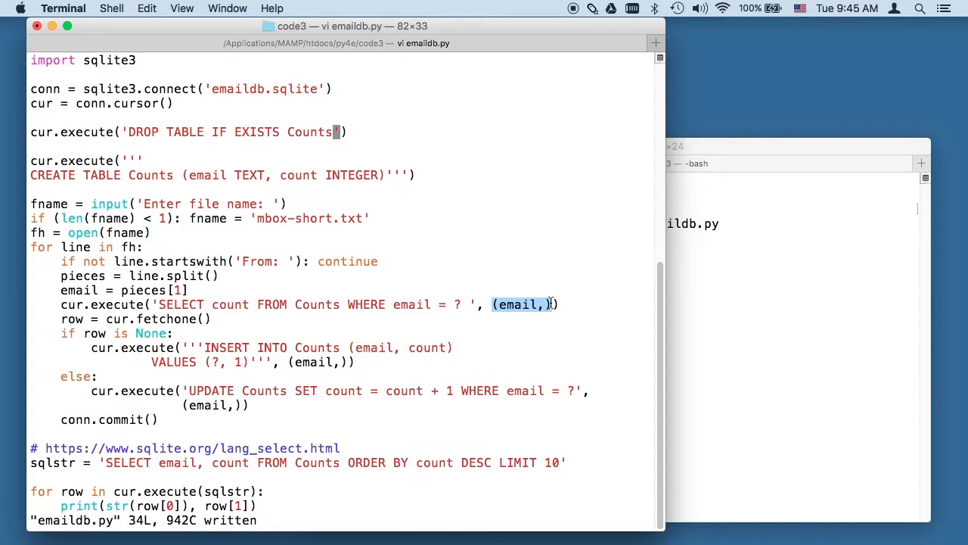
pyautogui.moveTo(476, 311)
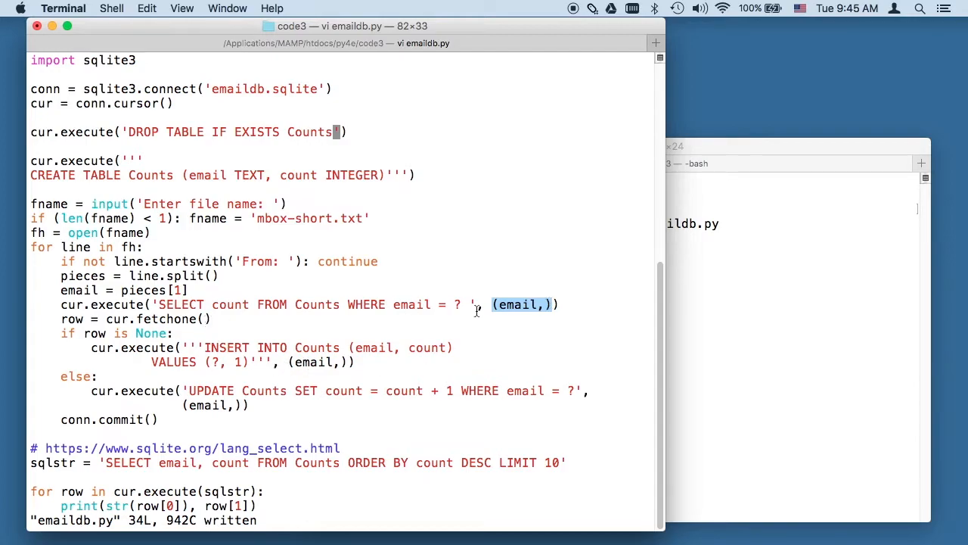
pyautogui.moveTo(456, 307)
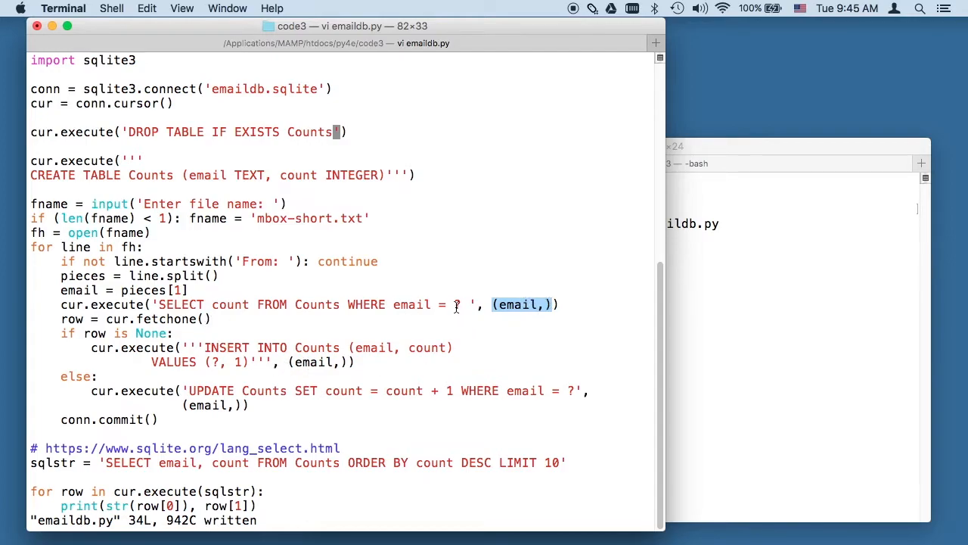
pyautogui.moveTo(465, 306)
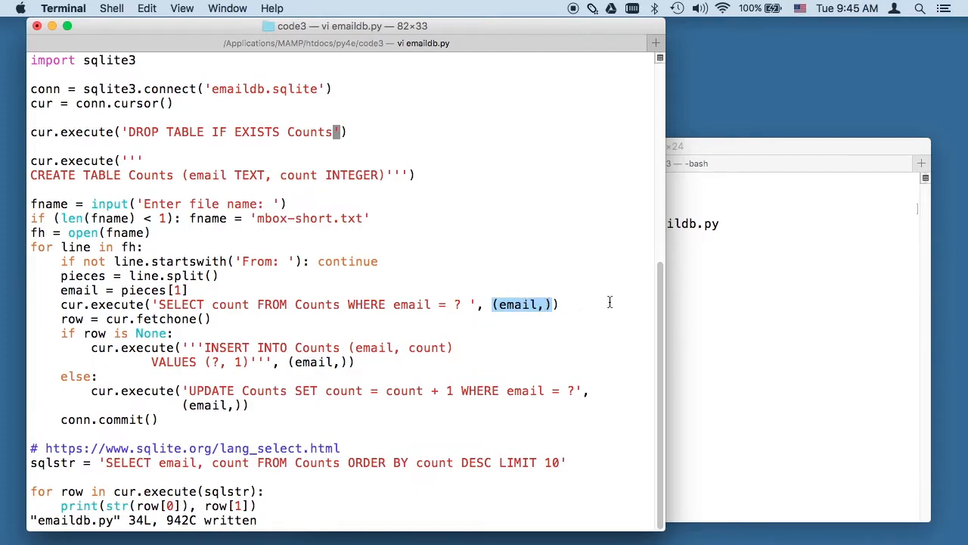
pyautogui.moveTo(537, 310)
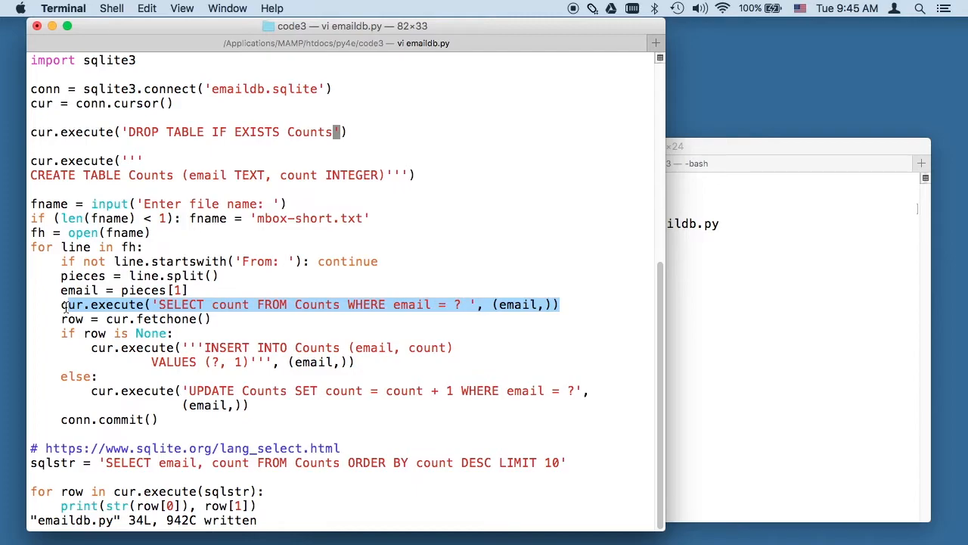
pyautogui.moveTo(389, 268)
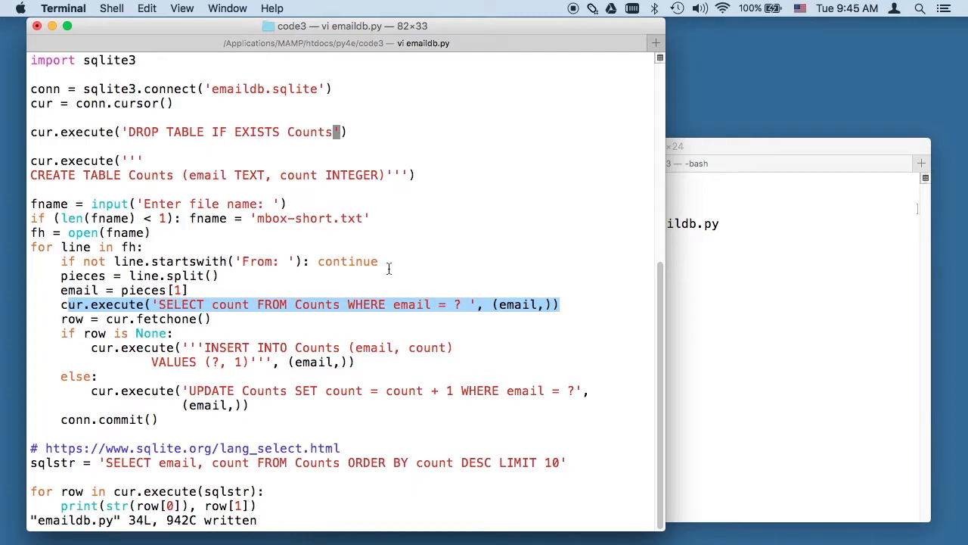
pyautogui.moveTo(446, 308)
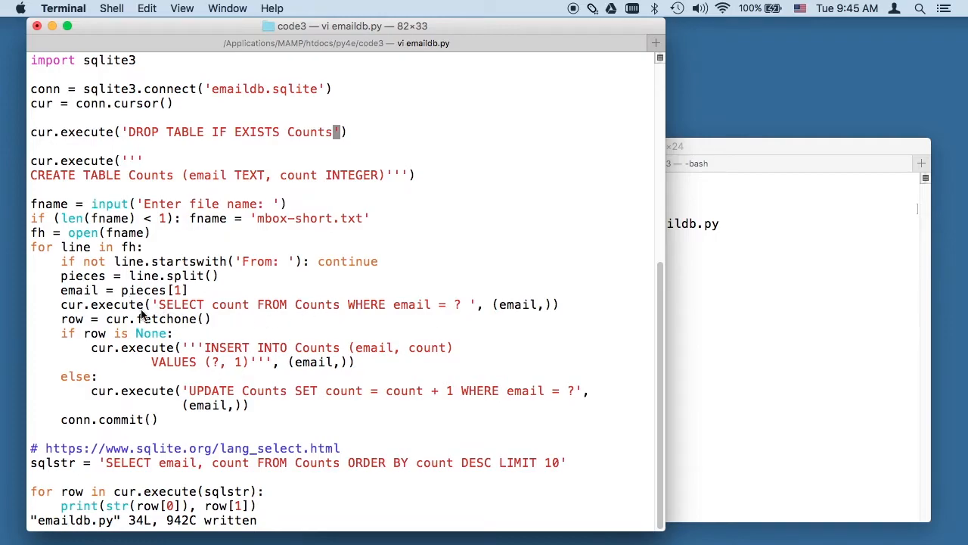
pyautogui.moveTo(72, 326)
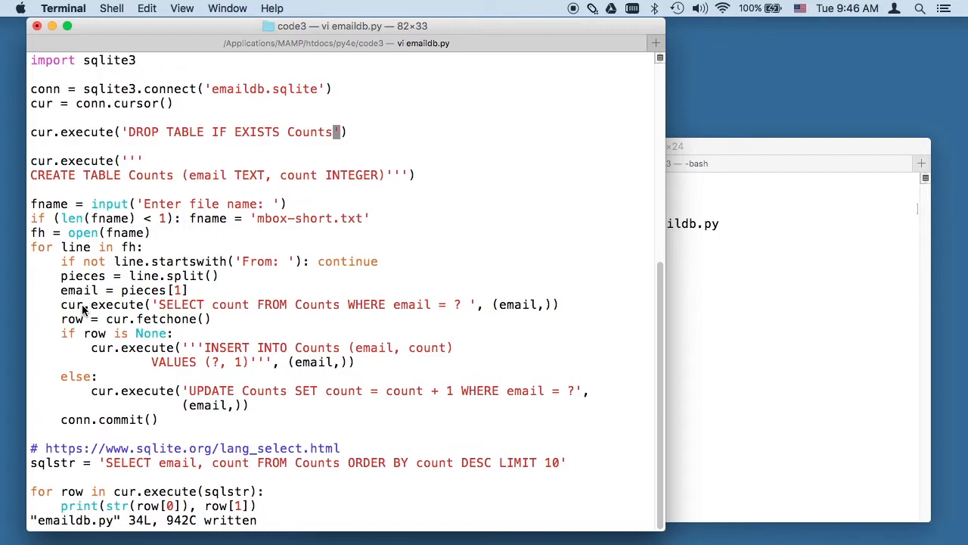
pyautogui.moveTo(219, 311)
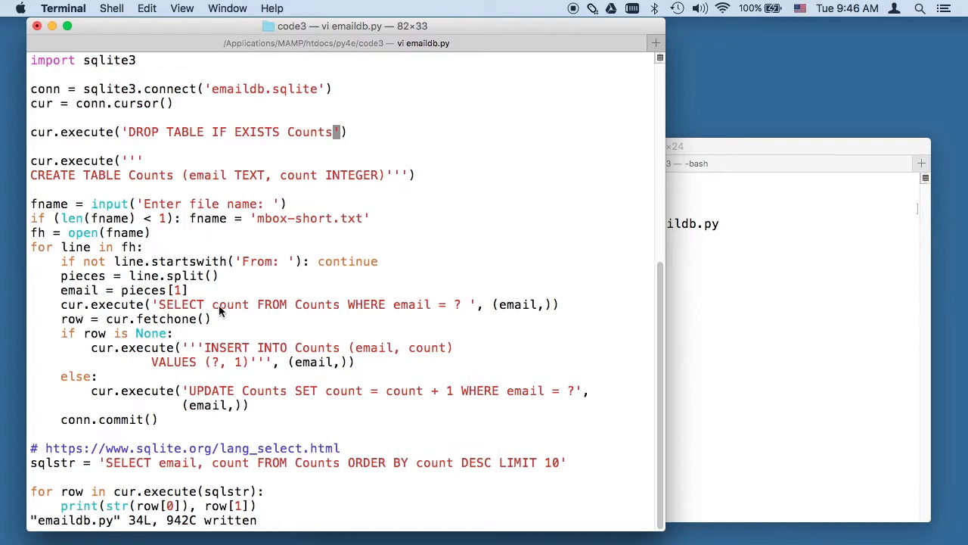
pyautogui.moveTo(257, 308)
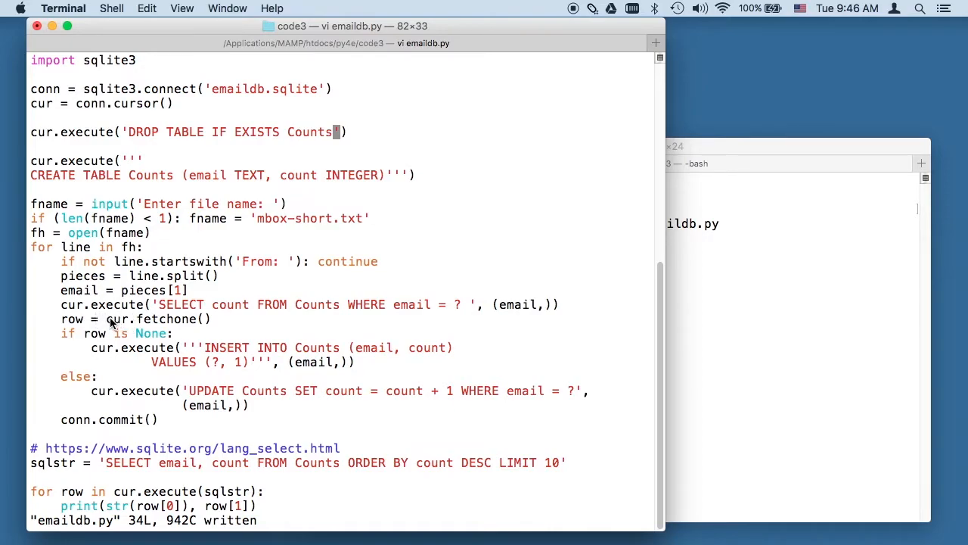
pyautogui.moveTo(473, 308)
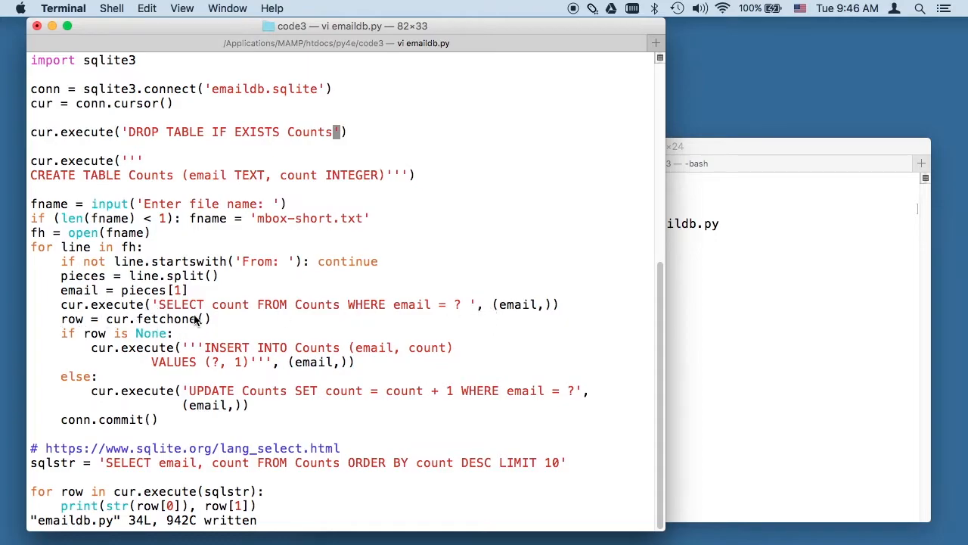
pyautogui.moveTo(83, 329)
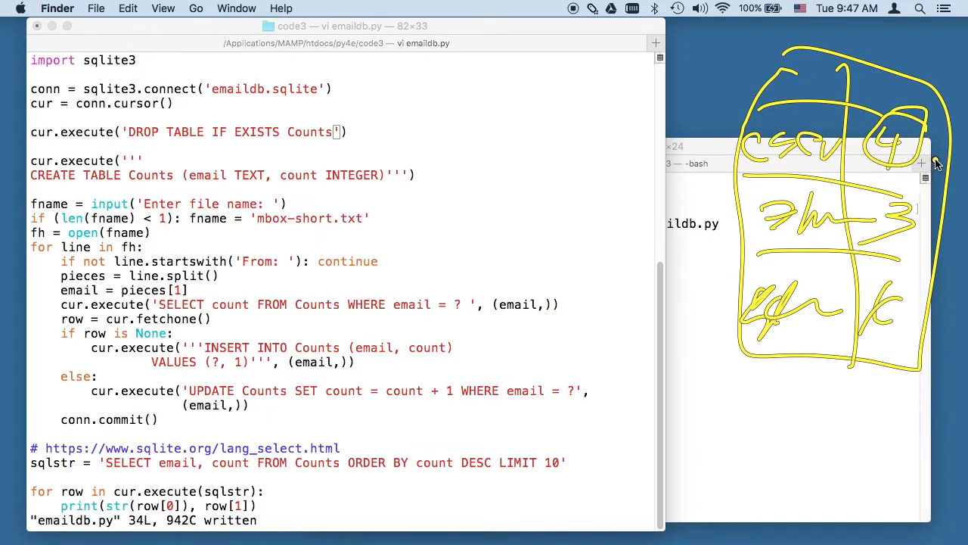
pyautogui.moveTo(480, 317)
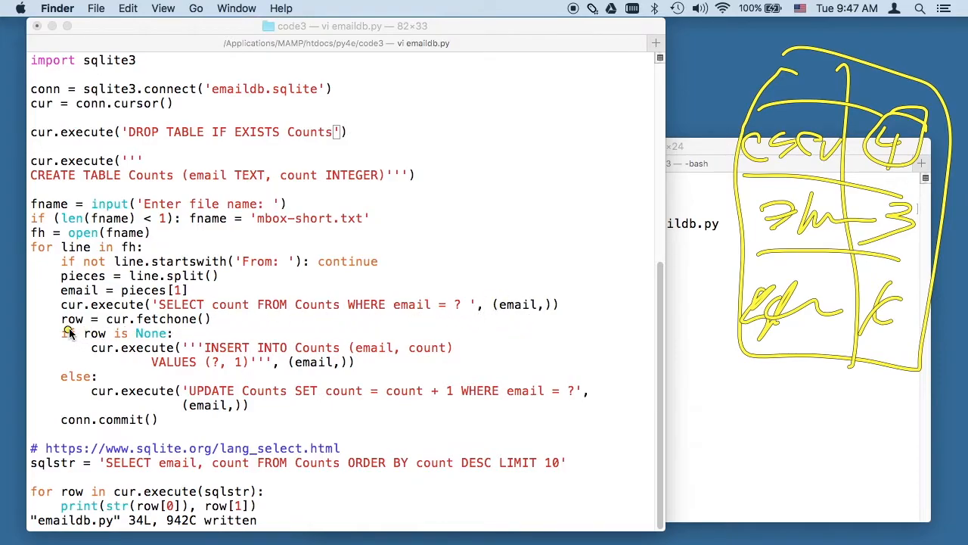
pyautogui.moveTo(162, 362)
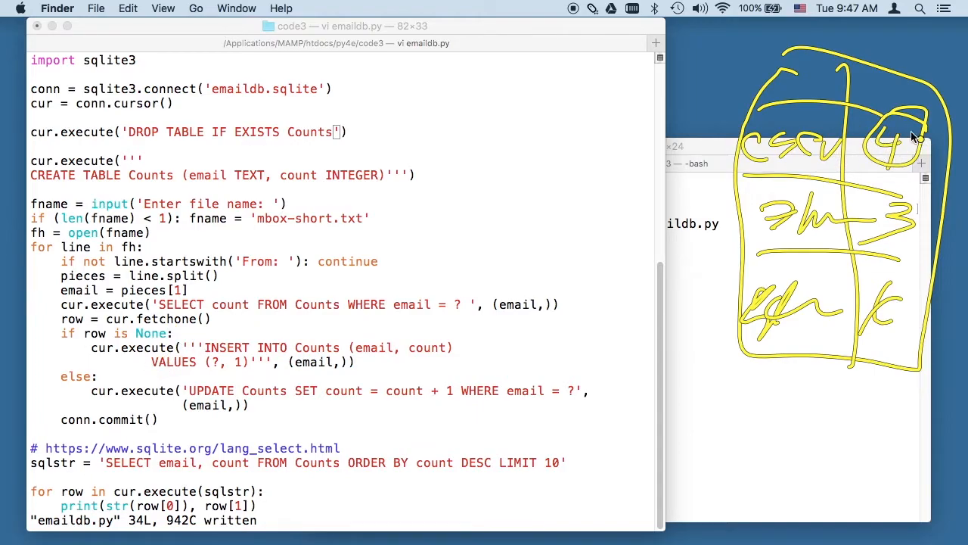
pyautogui.moveTo(878, 159)
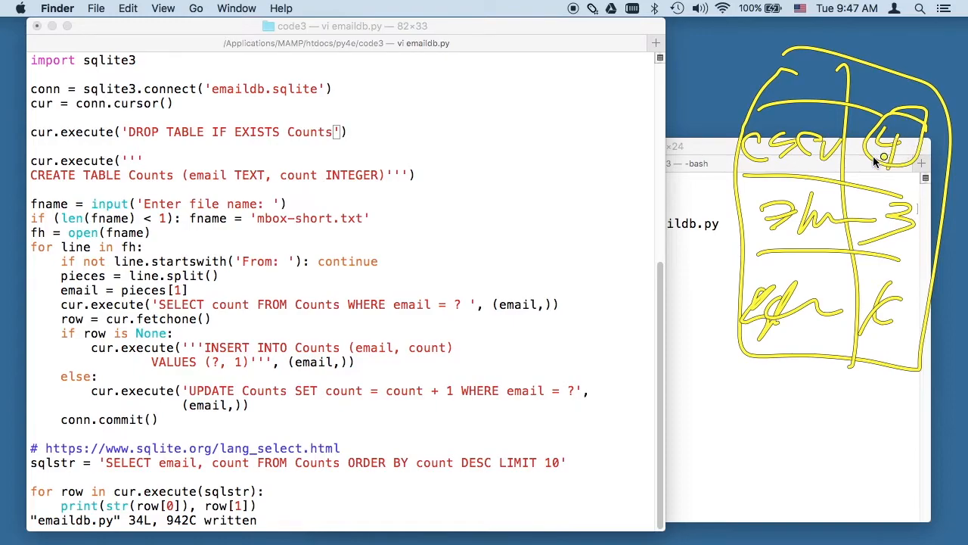
pyautogui.moveTo(148, 337)
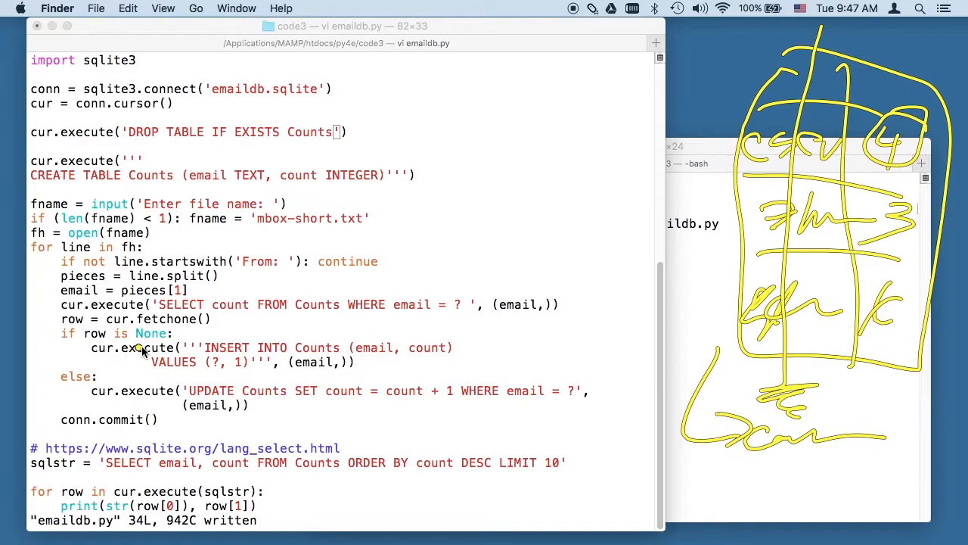
pyautogui.moveTo(241, 358)
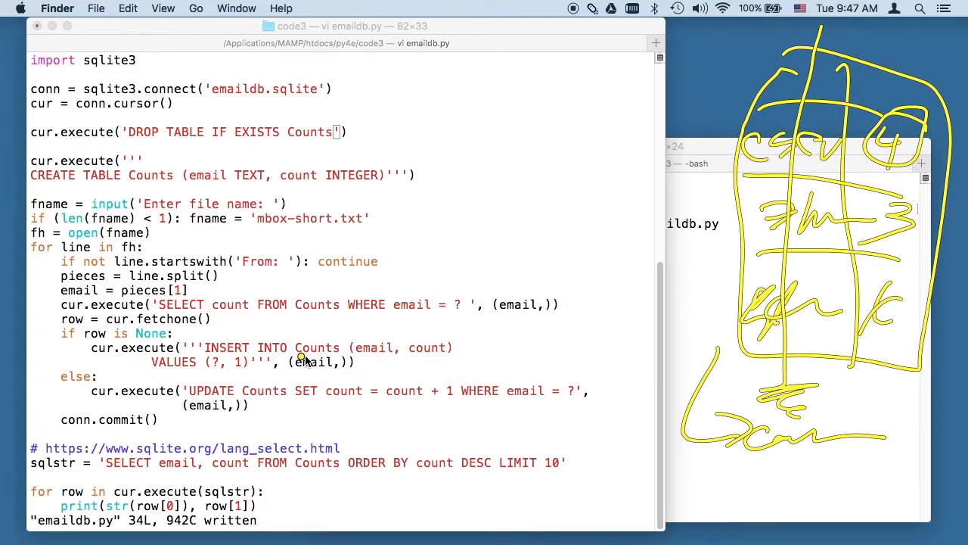
pyautogui.moveTo(457, 346)
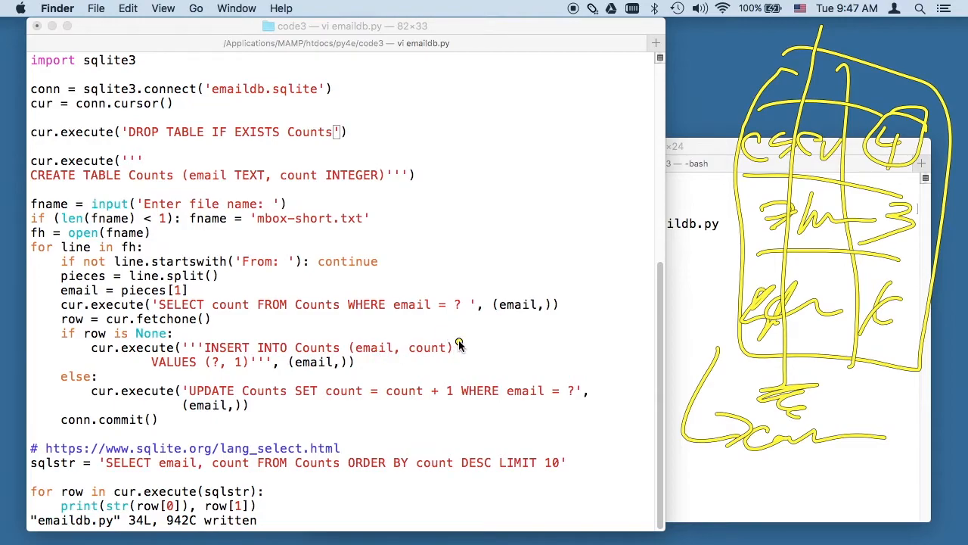
pyautogui.moveTo(182, 377)
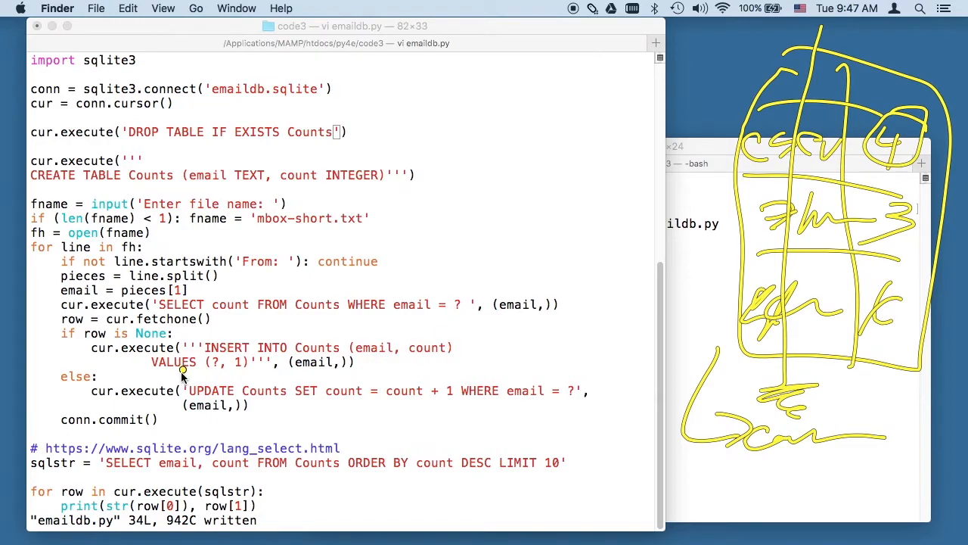
pyautogui.moveTo(216, 380)
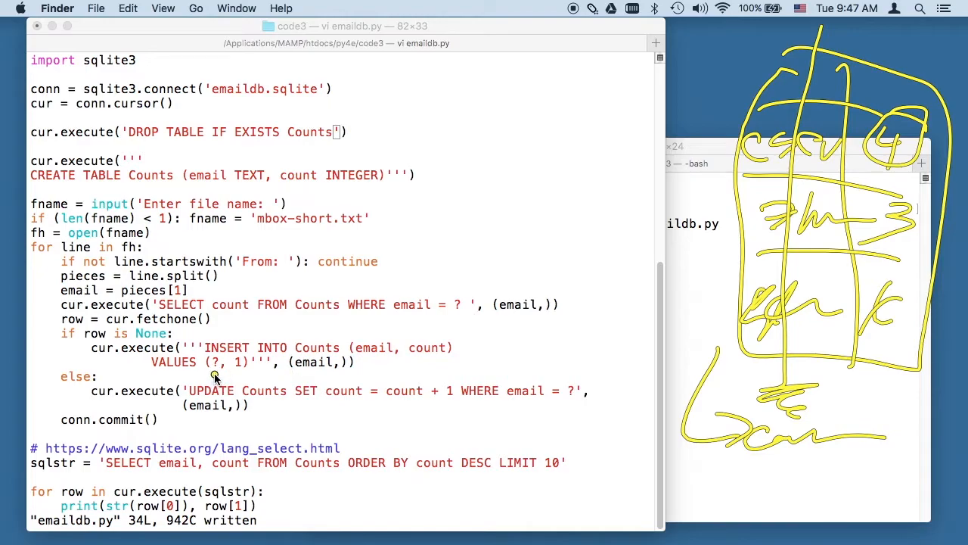
pyautogui.moveTo(217, 367)
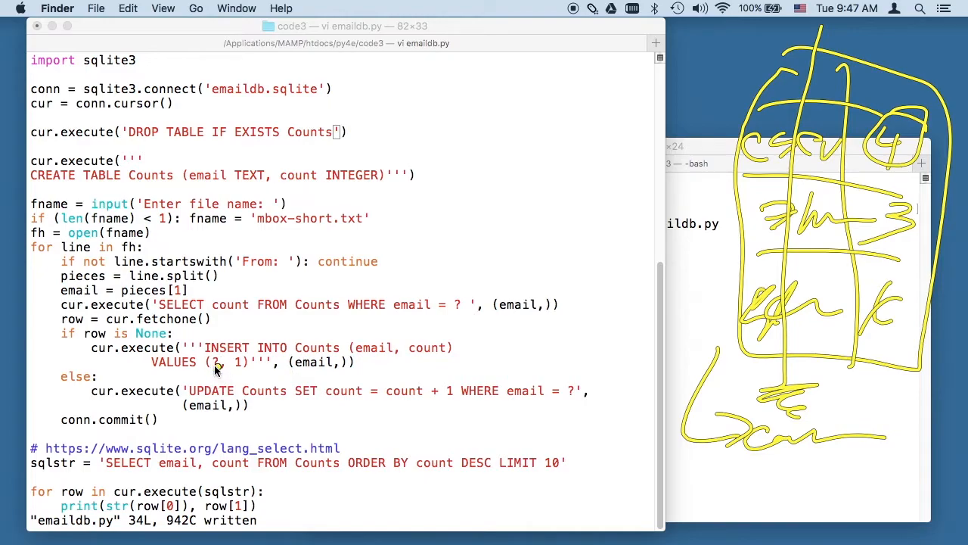
pyautogui.moveTo(317, 329)
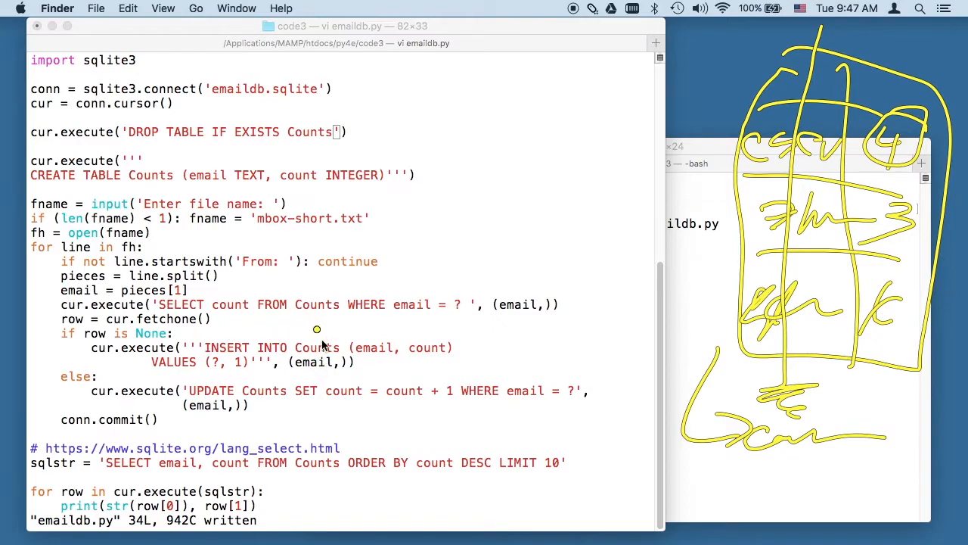
pyautogui.moveTo(331, 379)
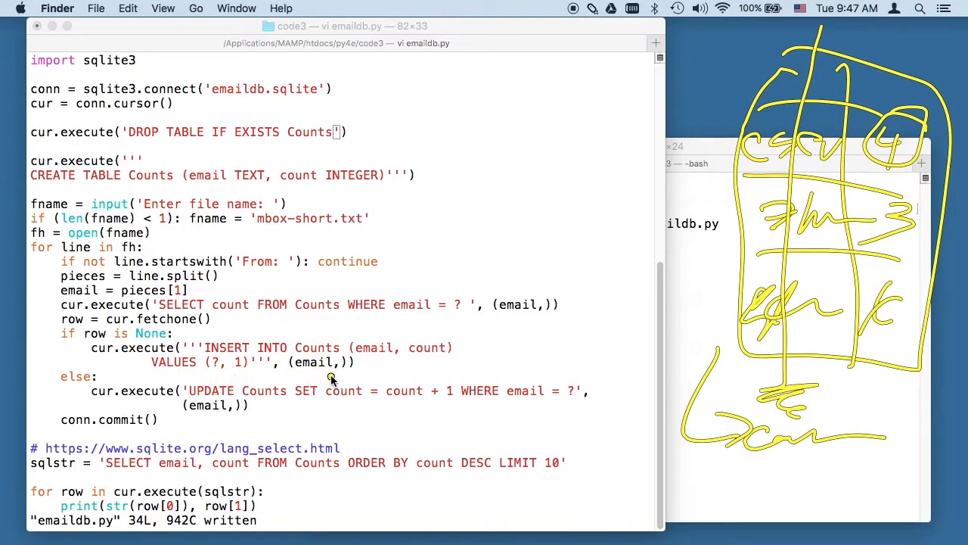
pyautogui.moveTo(223, 377)
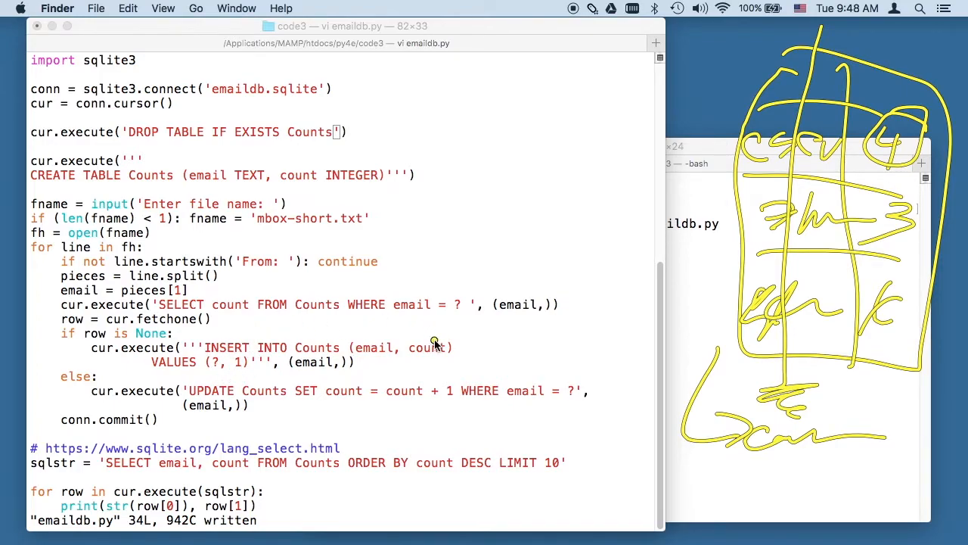
pyautogui.moveTo(321, 371)
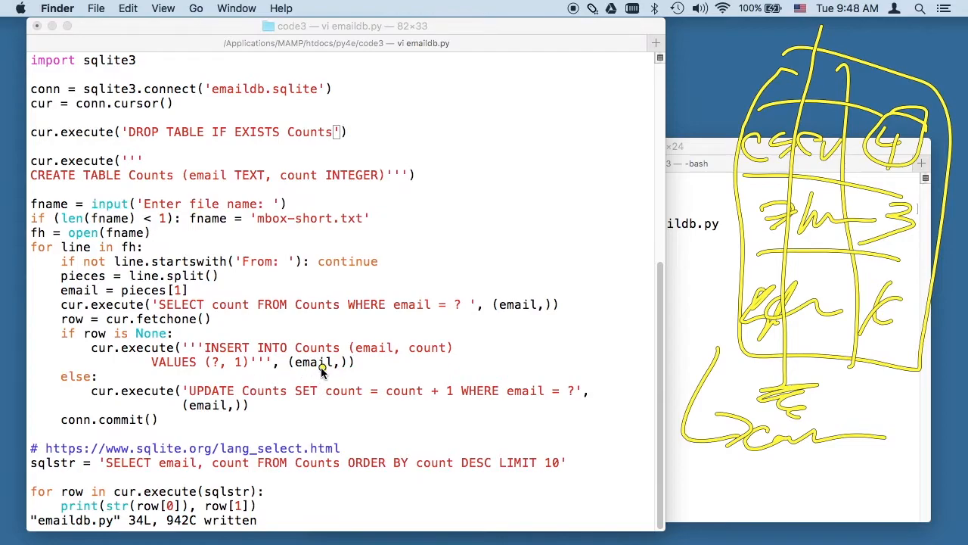
pyautogui.moveTo(277, 374)
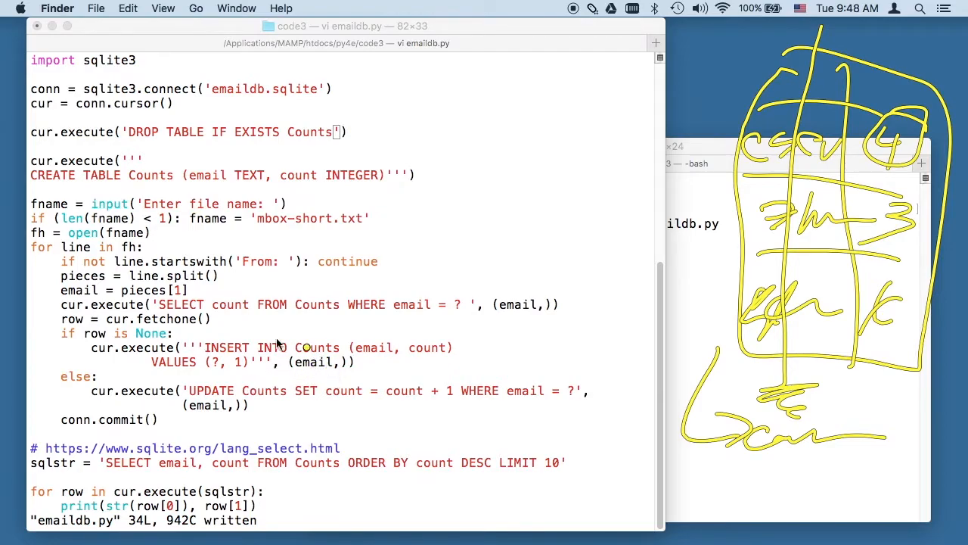
pyautogui.moveTo(376, 342)
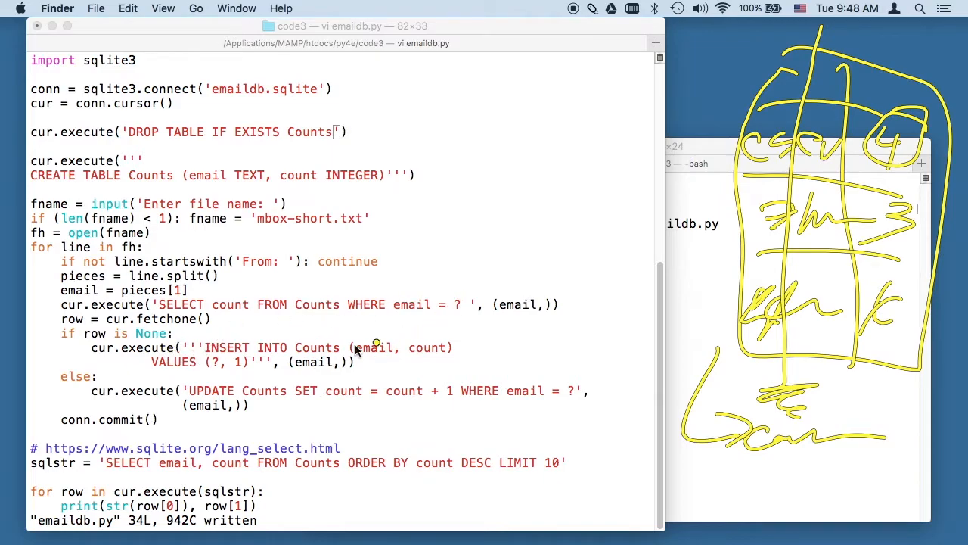
pyautogui.moveTo(327, 379)
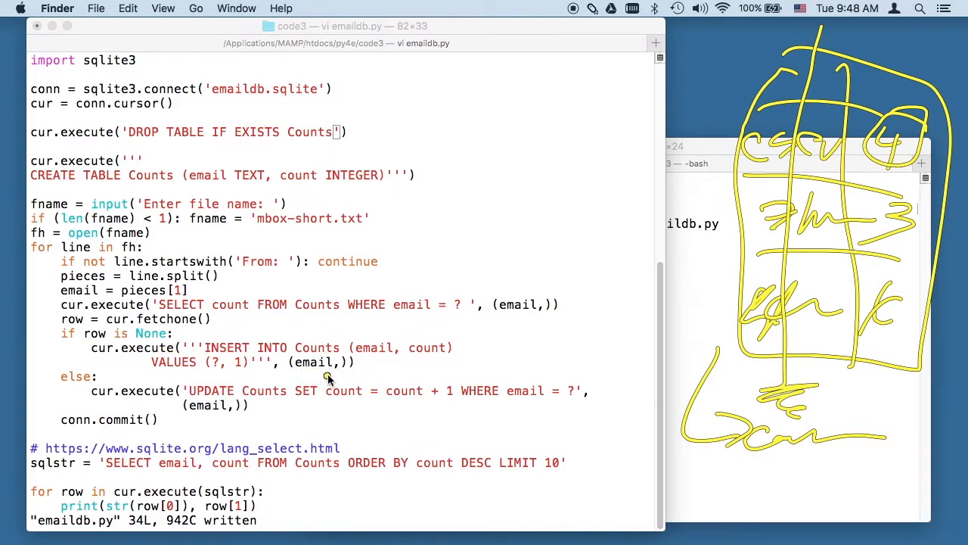
pyautogui.moveTo(329, 376)
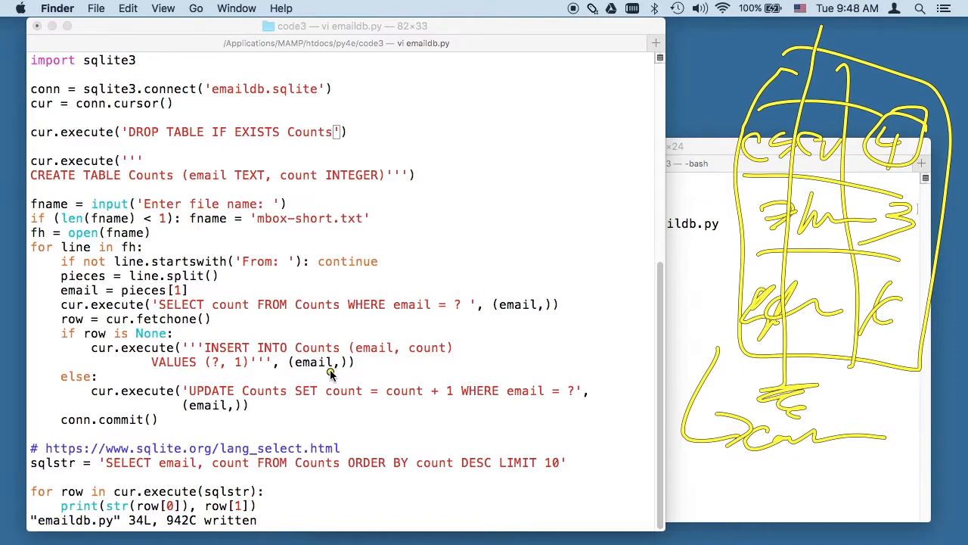
pyautogui.moveTo(295, 370)
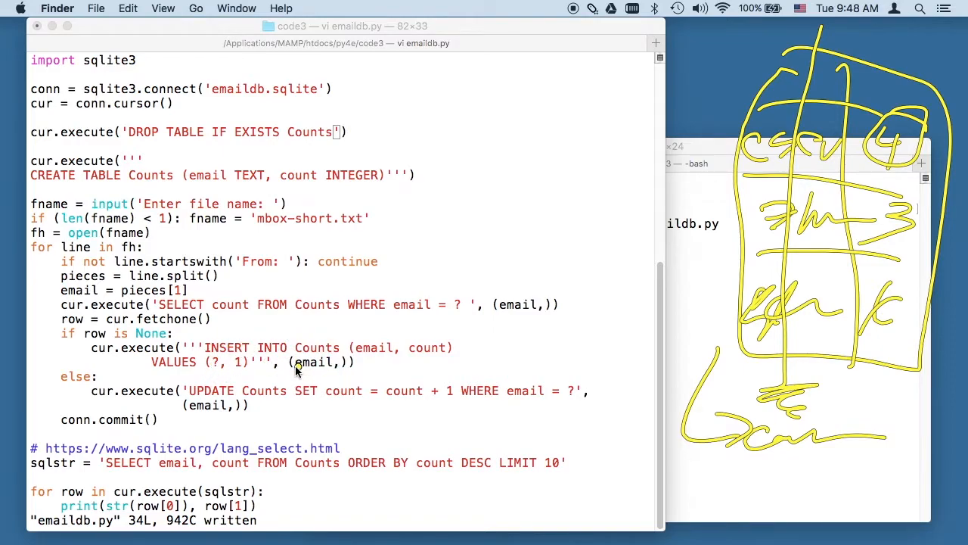
pyautogui.moveTo(741, 389)
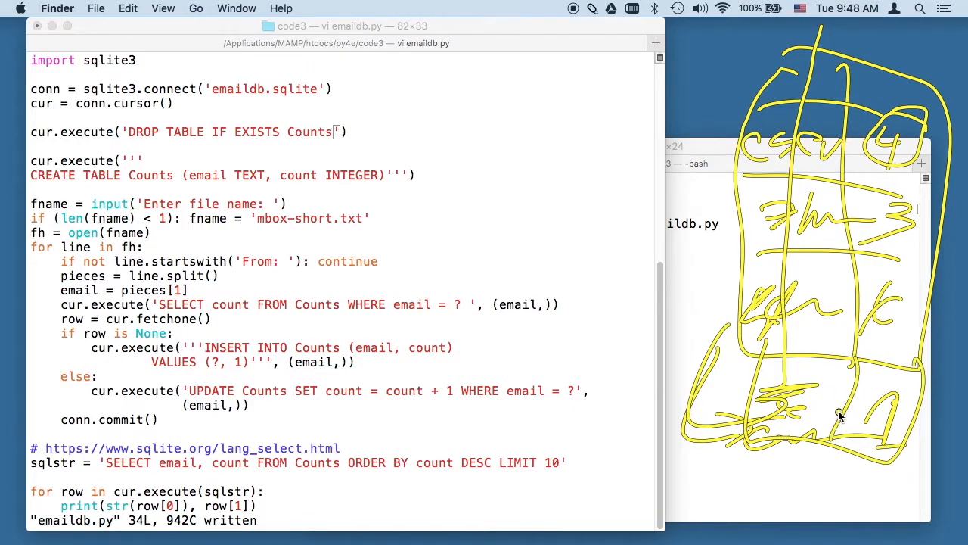
pyautogui.moveTo(129, 339)
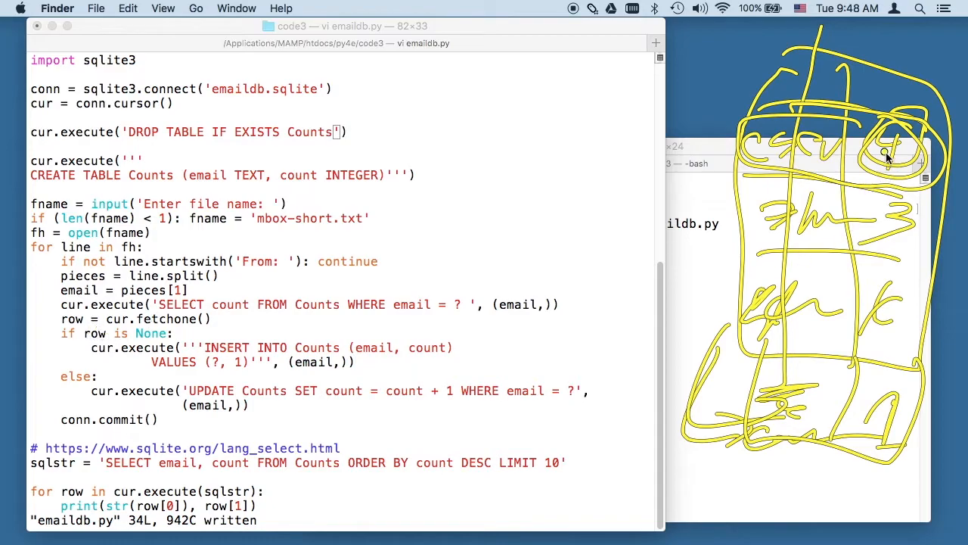
pyautogui.moveTo(816, 159)
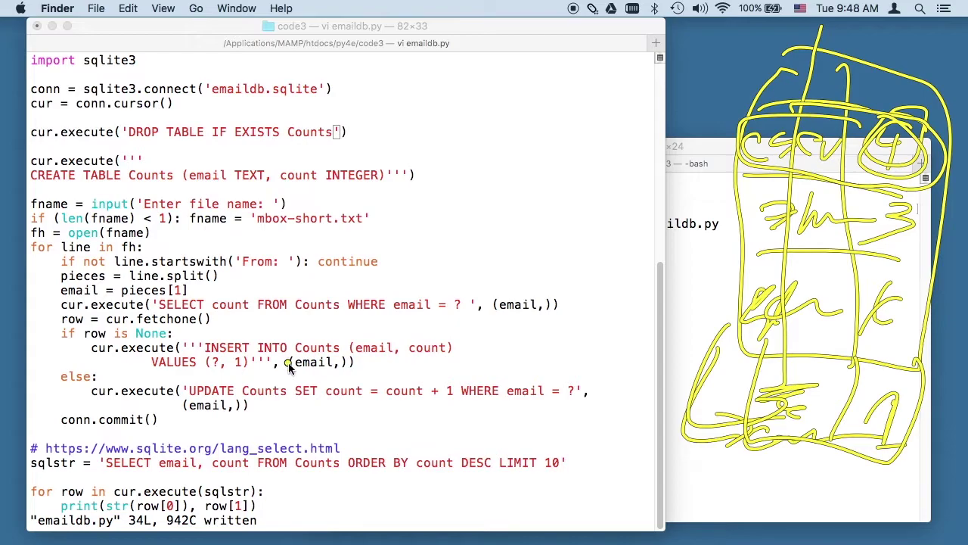
pyautogui.moveTo(267, 411)
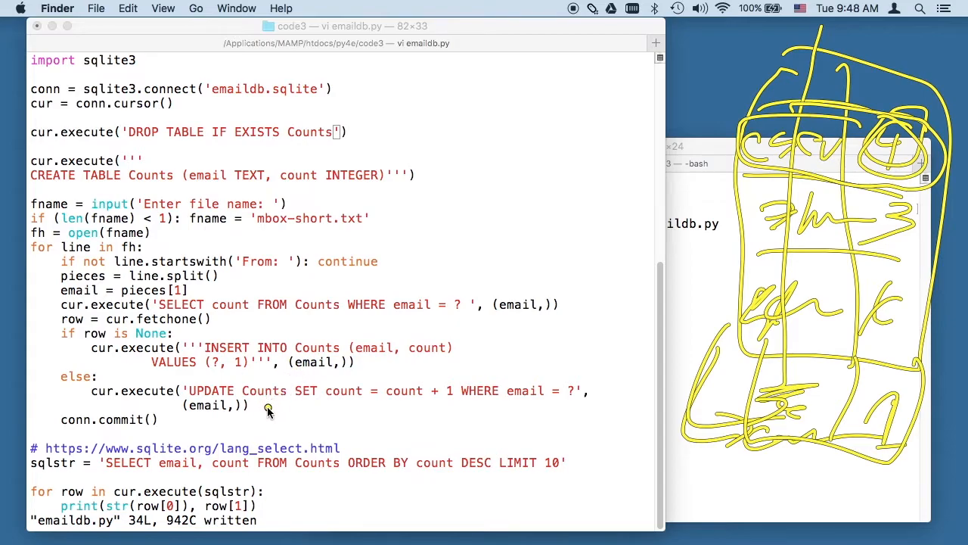
pyautogui.moveTo(295, 376)
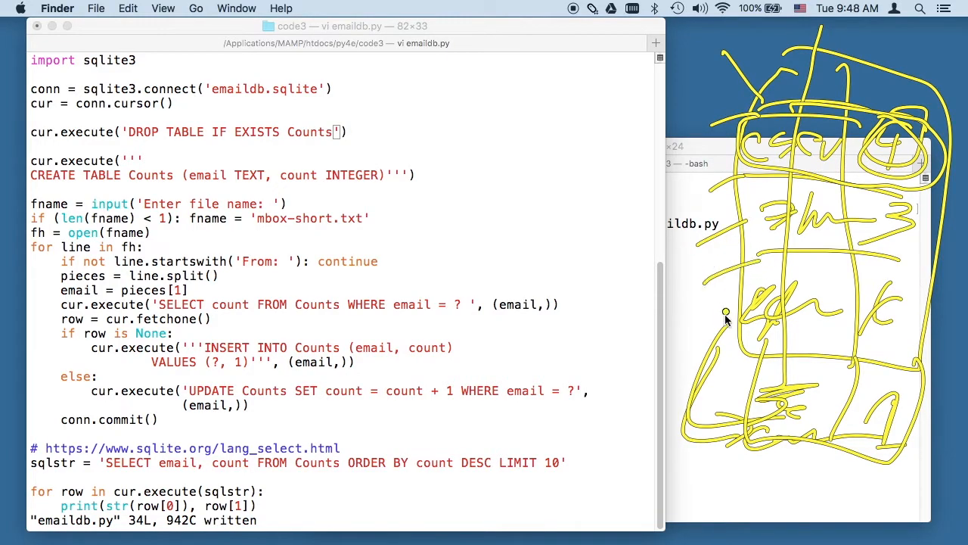
pyautogui.moveTo(907, 140)
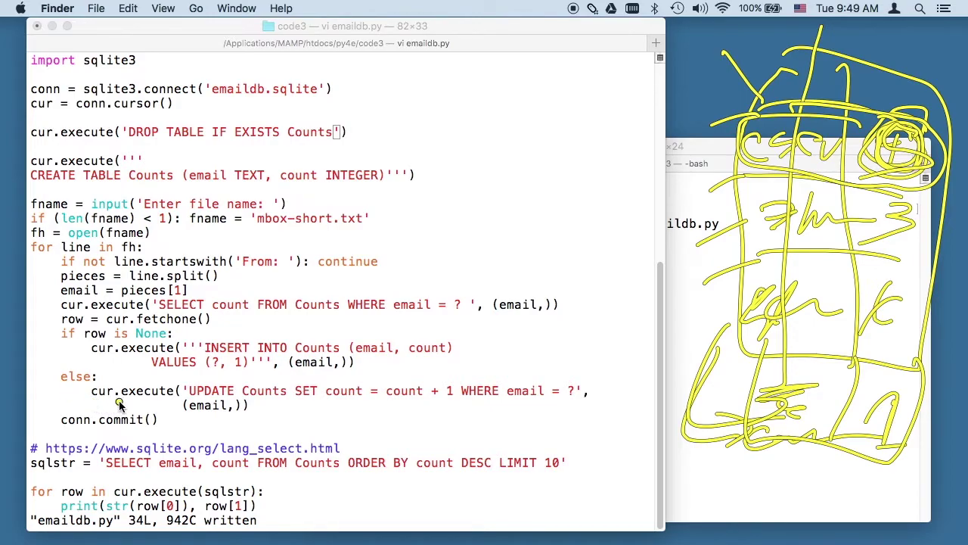
pyautogui.moveTo(198, 399)
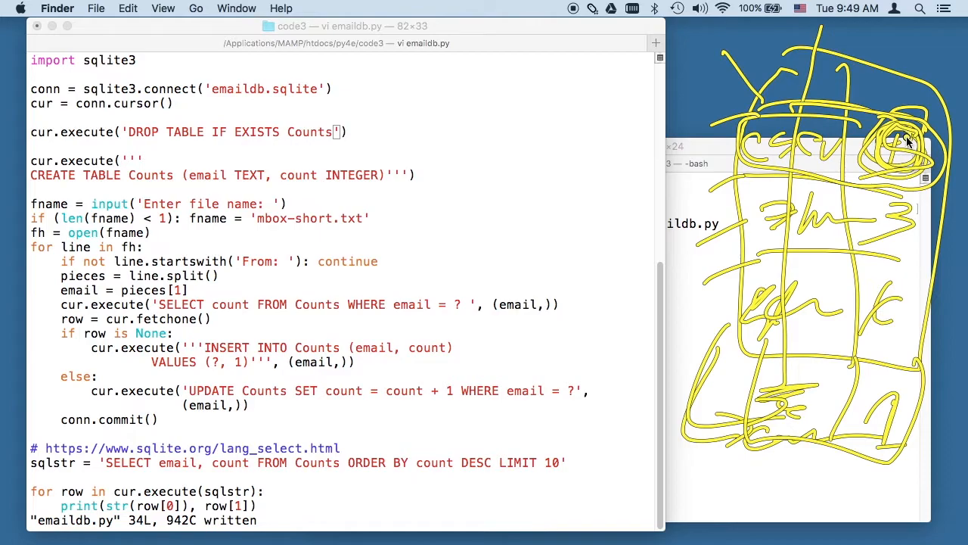
pyautogui.moveTo(218, 286)
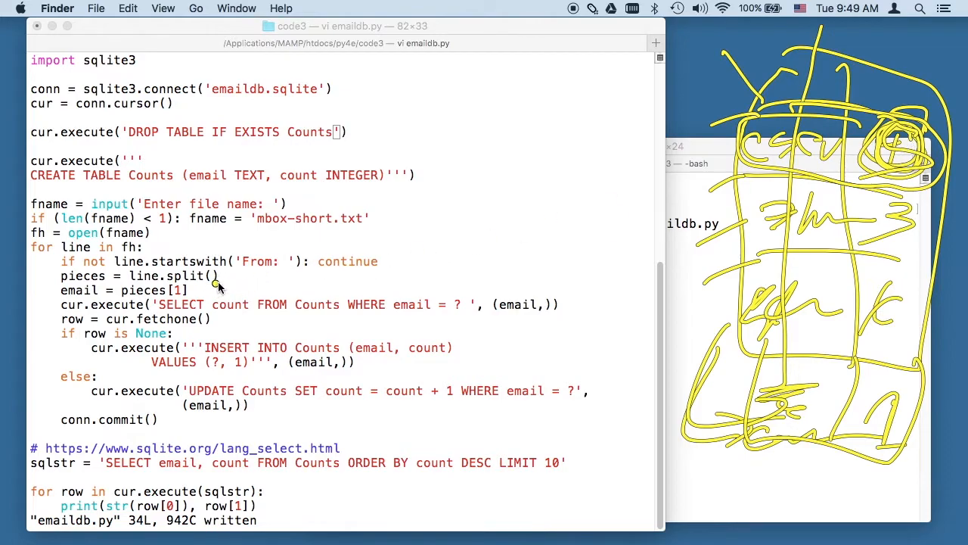
pyautogui.moveTo(295, 318)
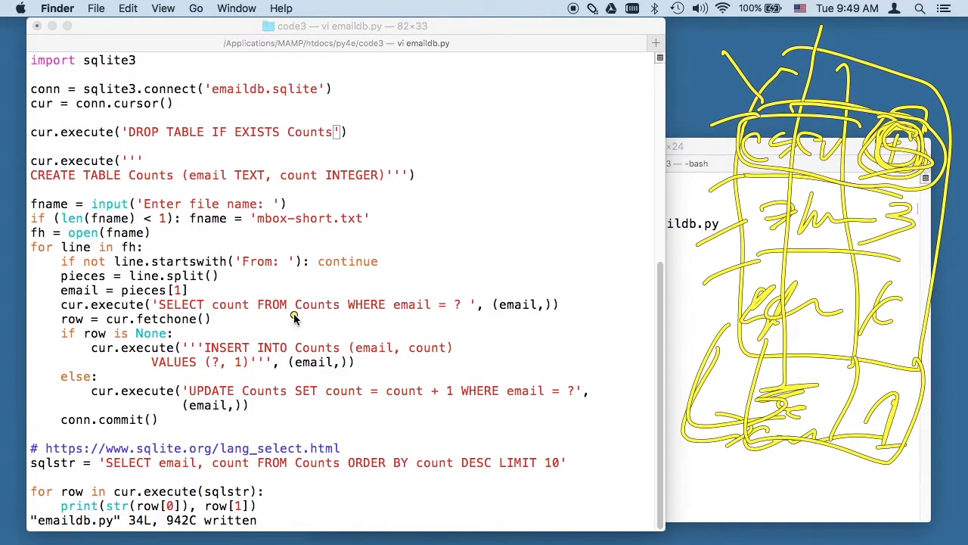
pyautogui.moveTo(882, 169)
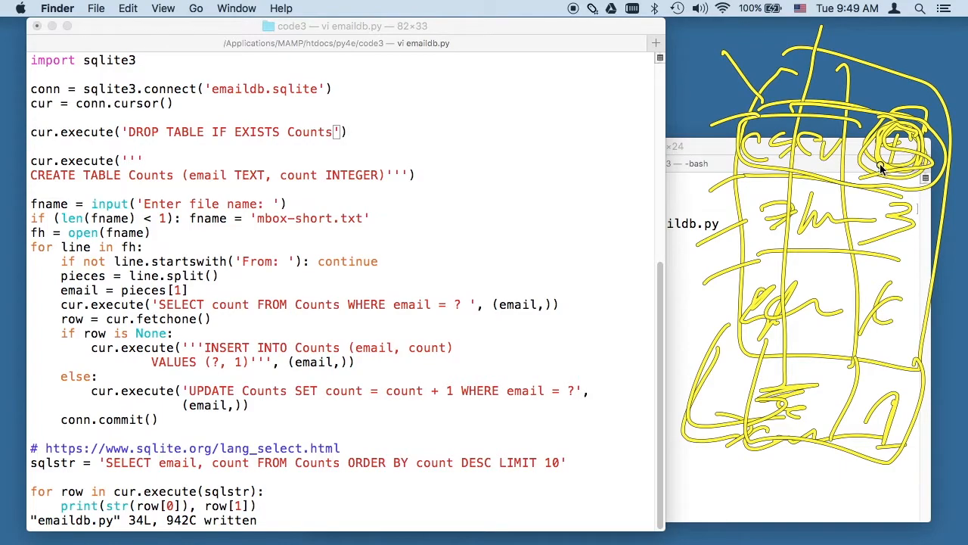
pyautogui.moveTo(198, 399)
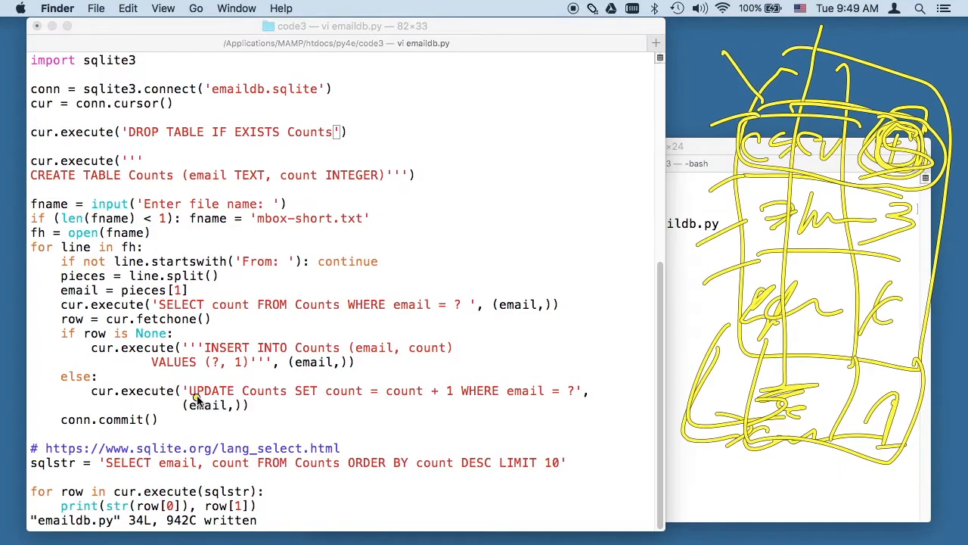
pyautogui.moveTo(306, 408)
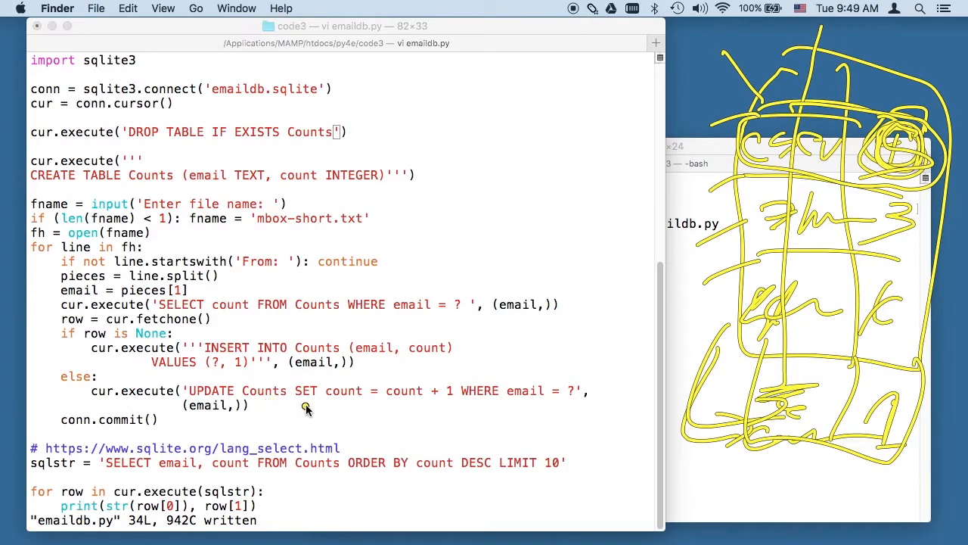
pyautogui.moveTo(469, 412)
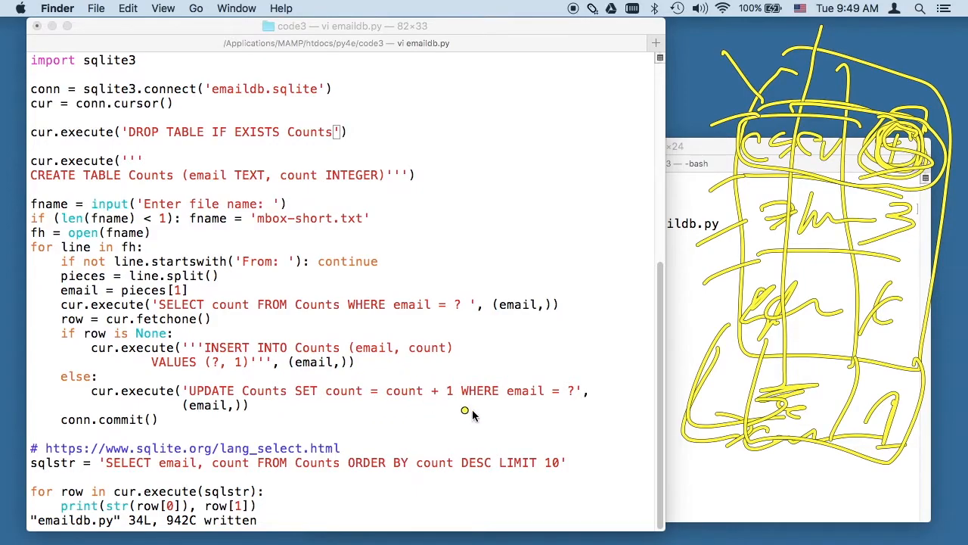
pyautogui.moveTo(569, 388)
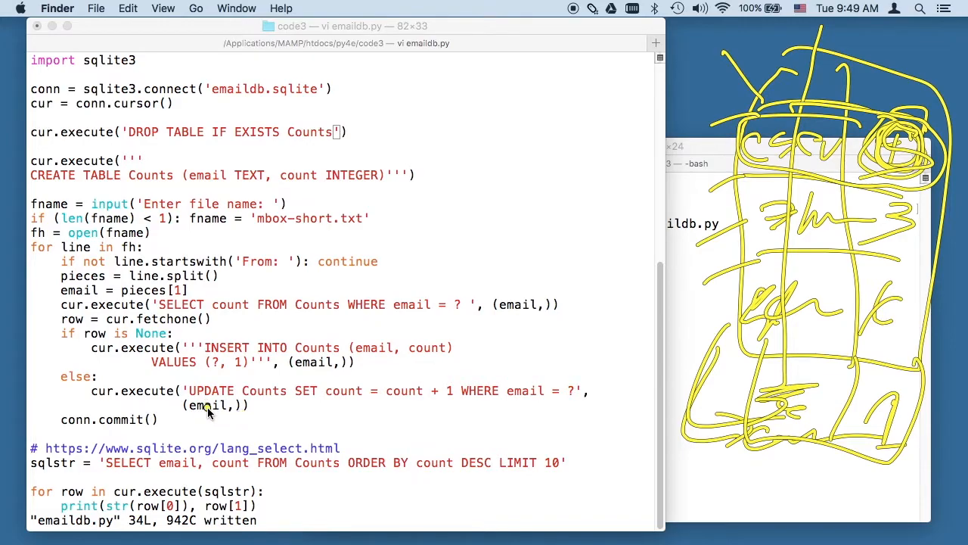
pyautogui.moveTo(19, 295)
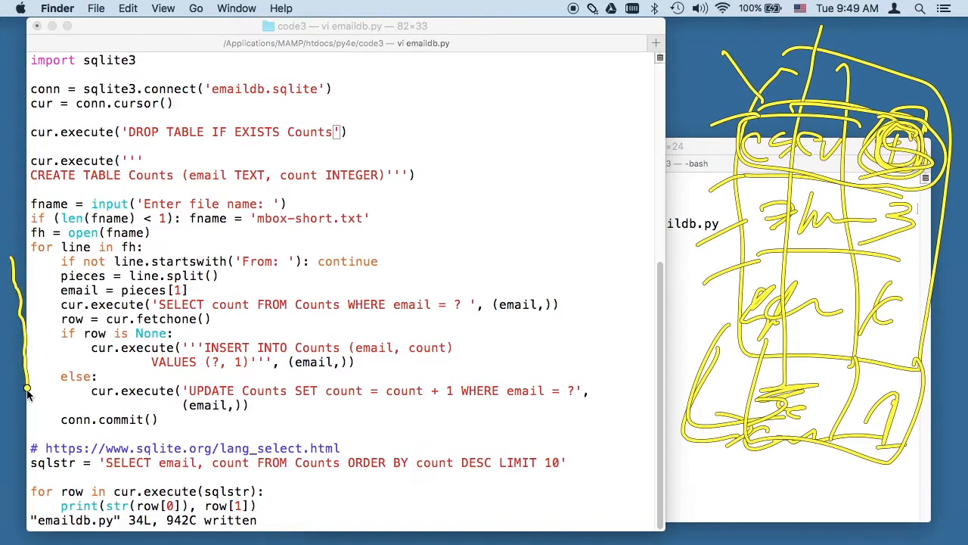
pyautogui.moveTo(47, 360)
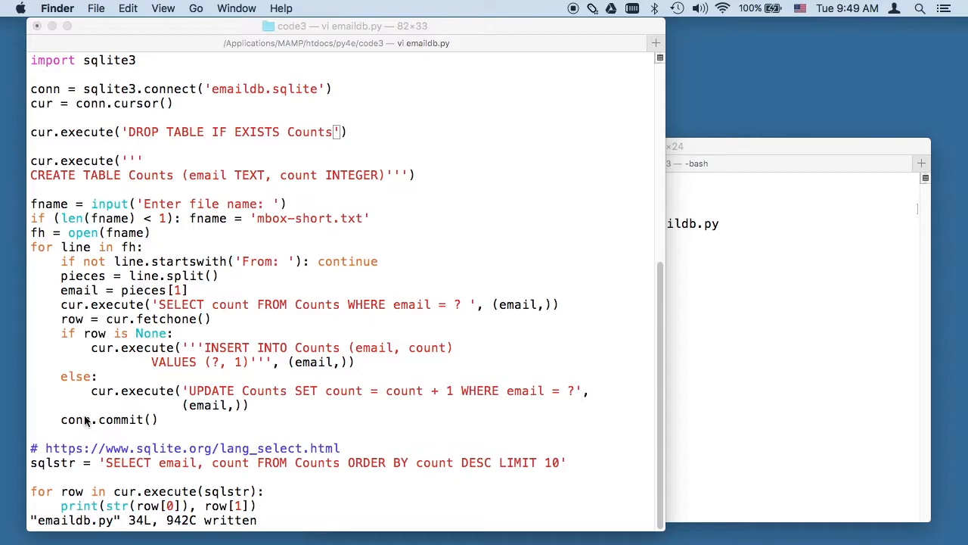
pyautogui.moveTo(49, 431)
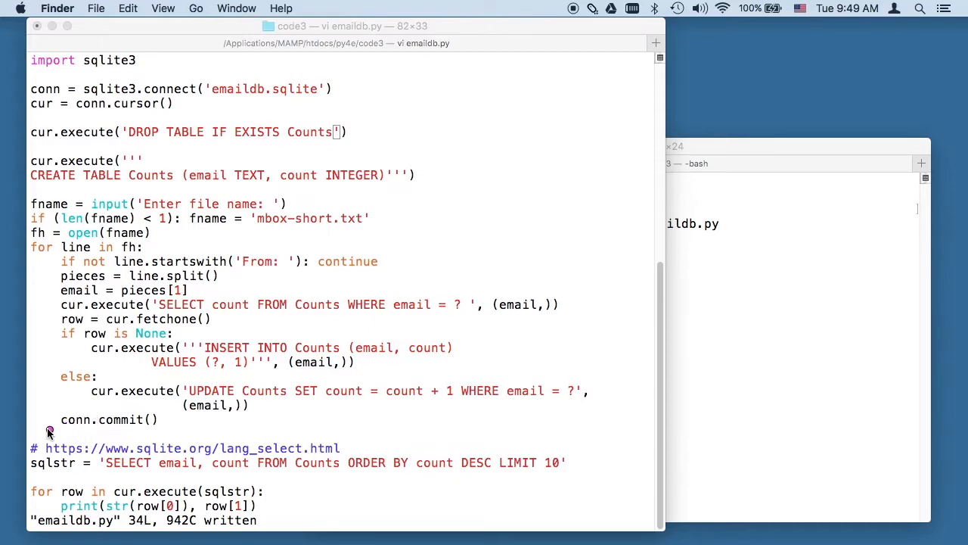
pyautogui.moveTo(97, 435)
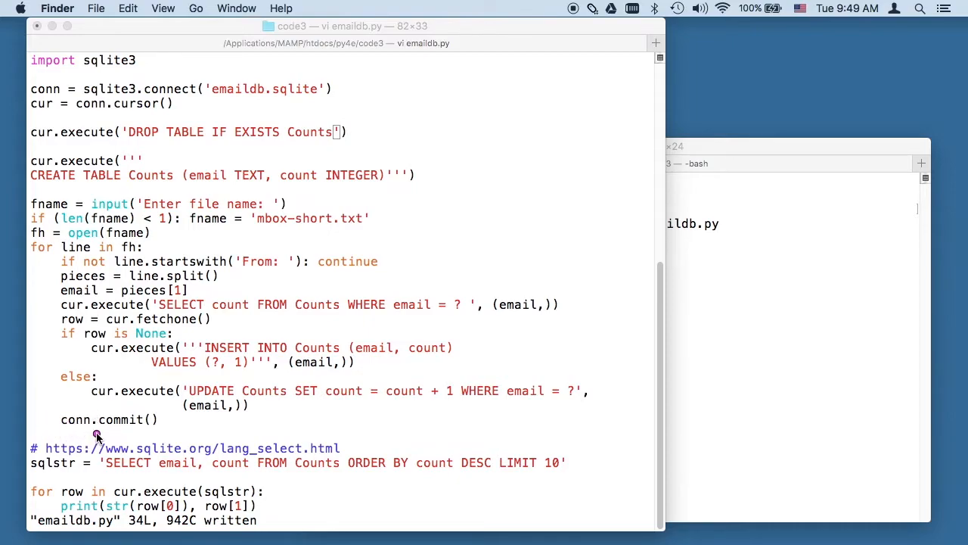
pyautogui.moveTo(123, 423)
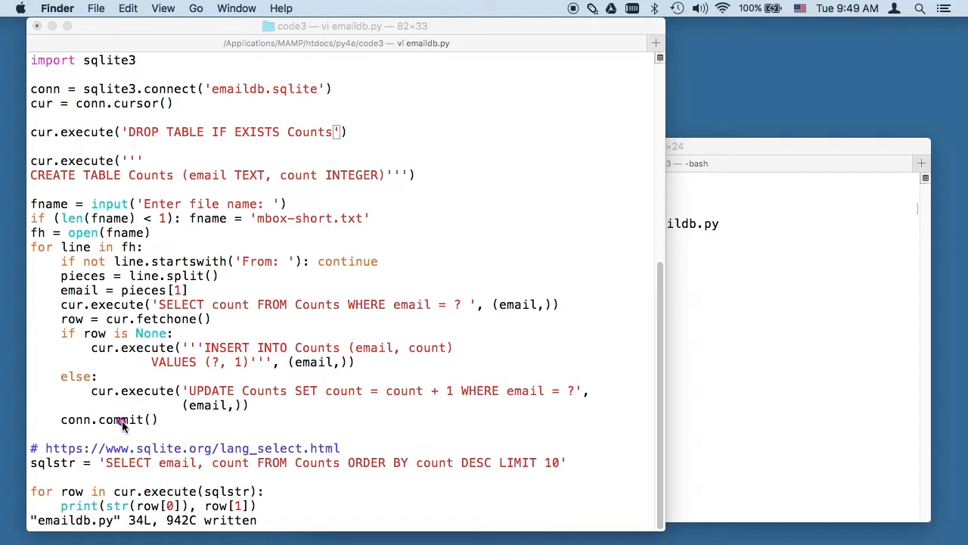
pyautogui.moveTo(172, 420)
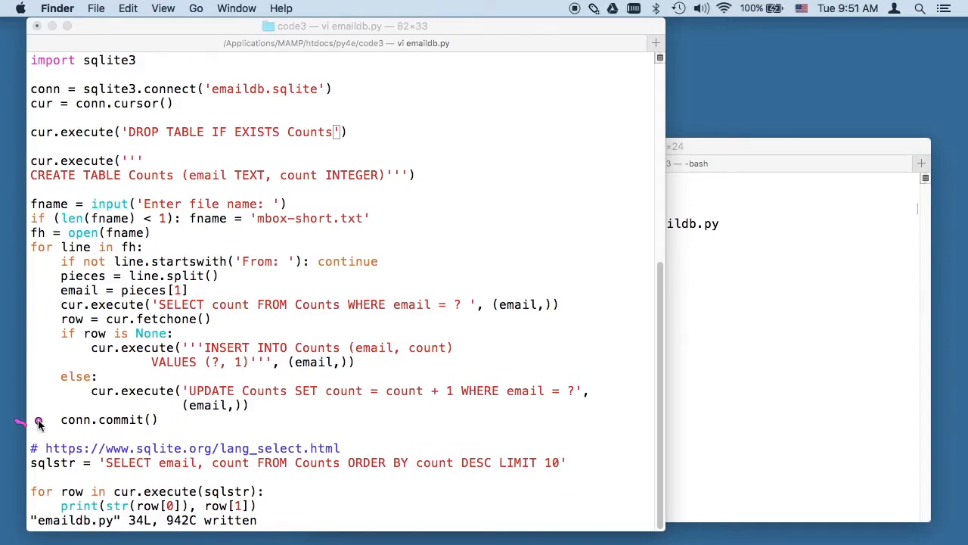
pyautogui.moveTo(154, 430)
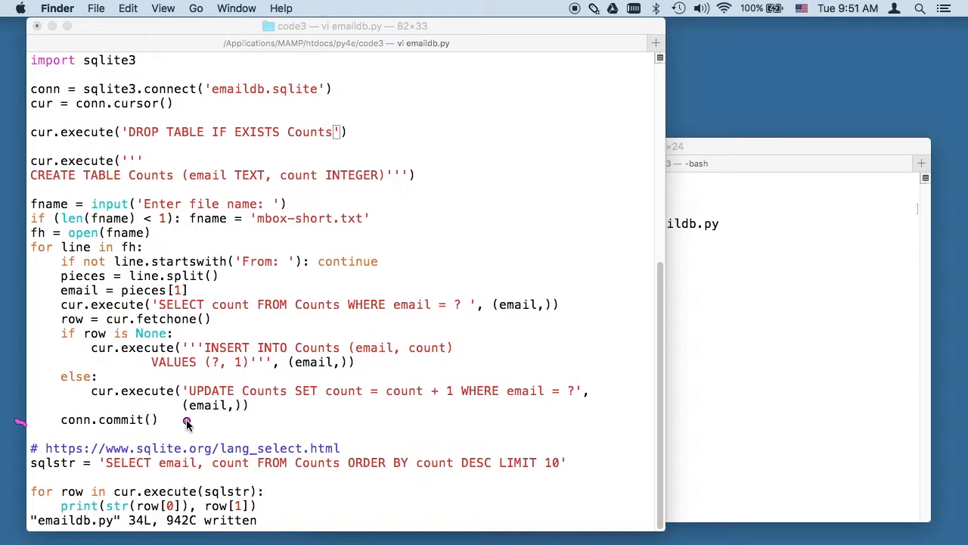
pyautogui.moveTo(187, 324)
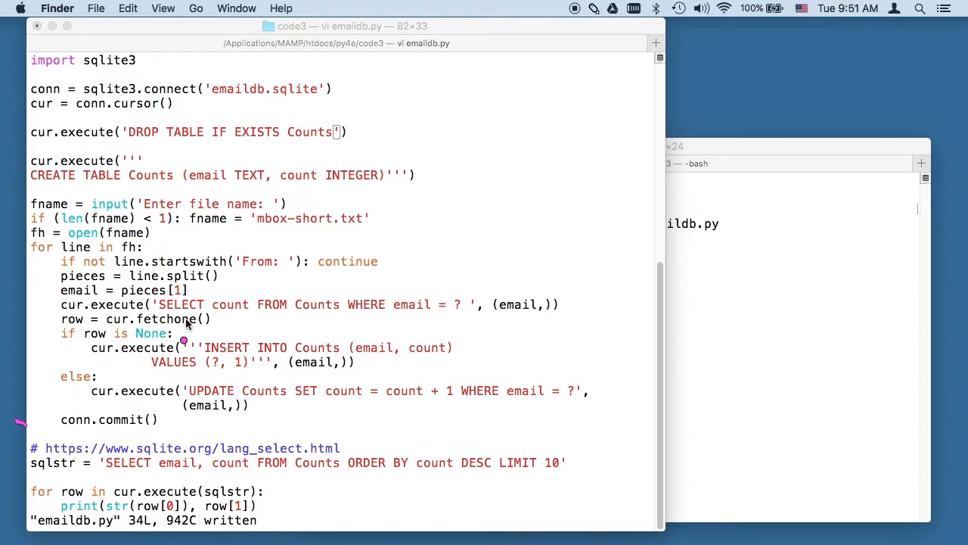
pyautogui.moveTo(85, 390)
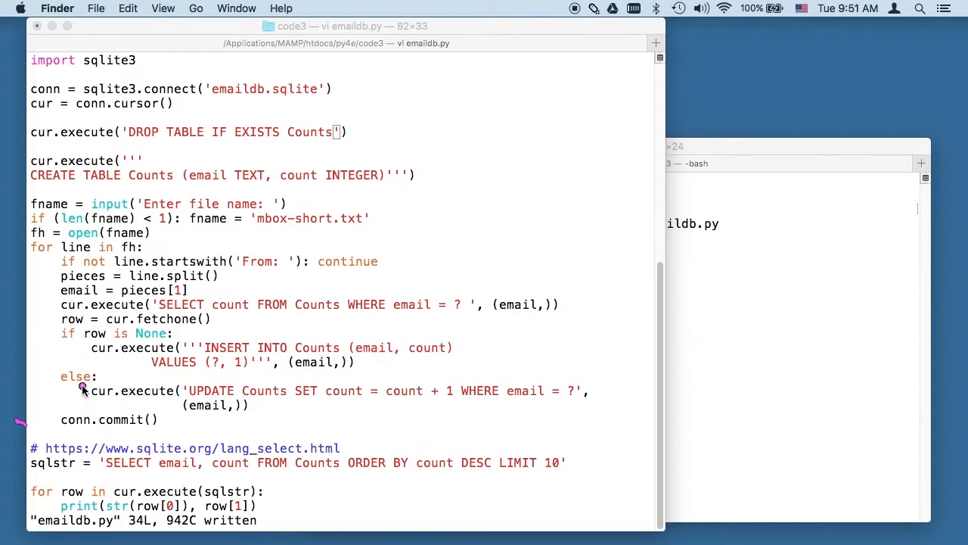
pyautogui.moveTo(165, 432)
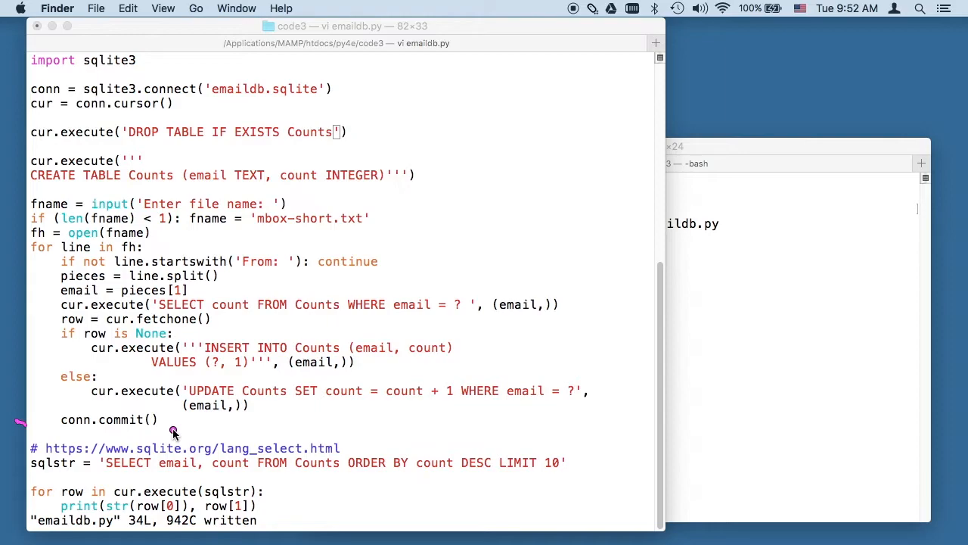
pyautogui.moveTo(37, 409)
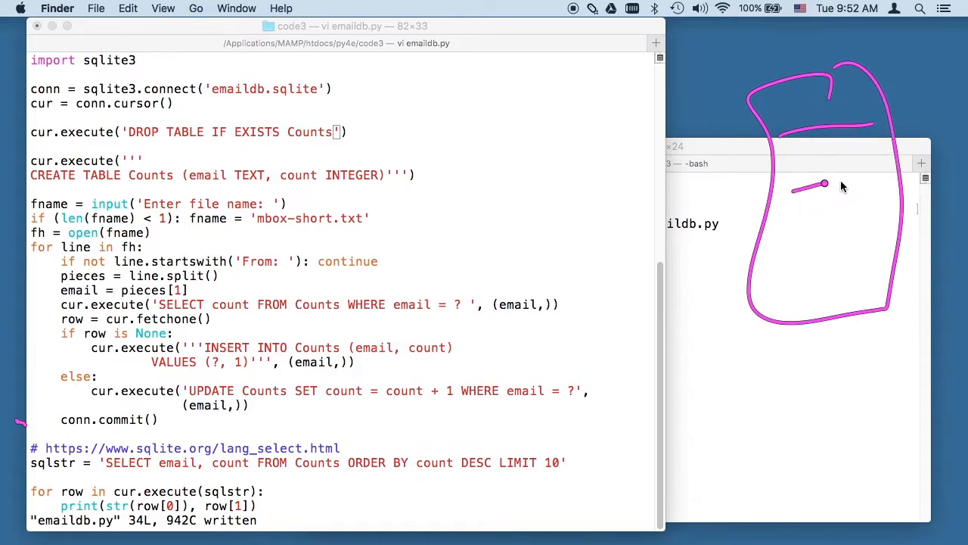
pyautogui.moveTo(824, 186); pyautogui.dragTo(866, 219)
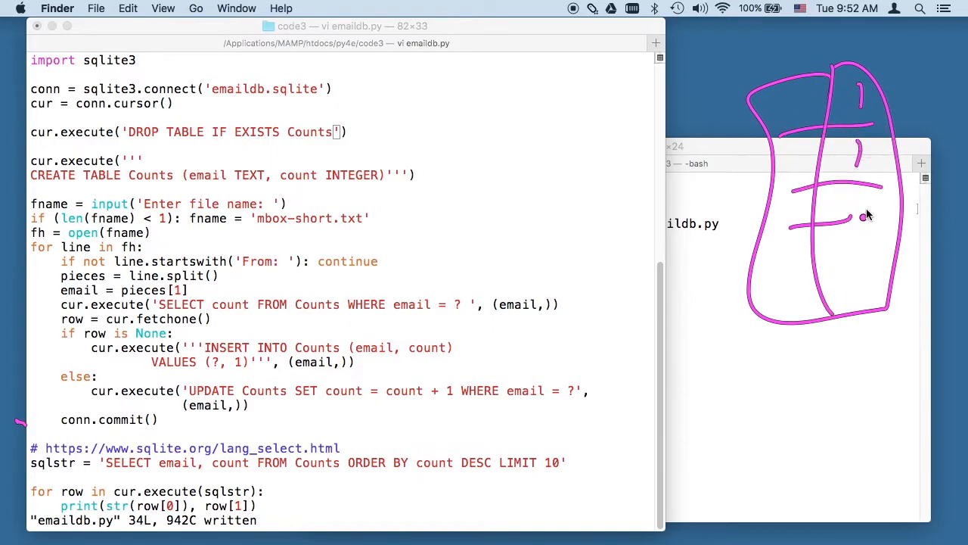
pyautogui.moveTo(847, 144); pyautogui.dragTo(870, 219)
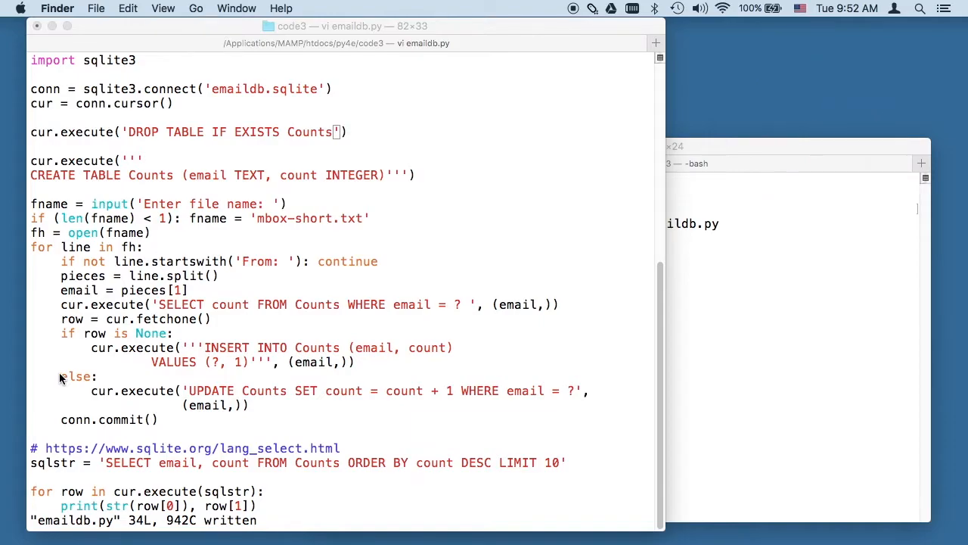
pyautogui.click(344, 302)
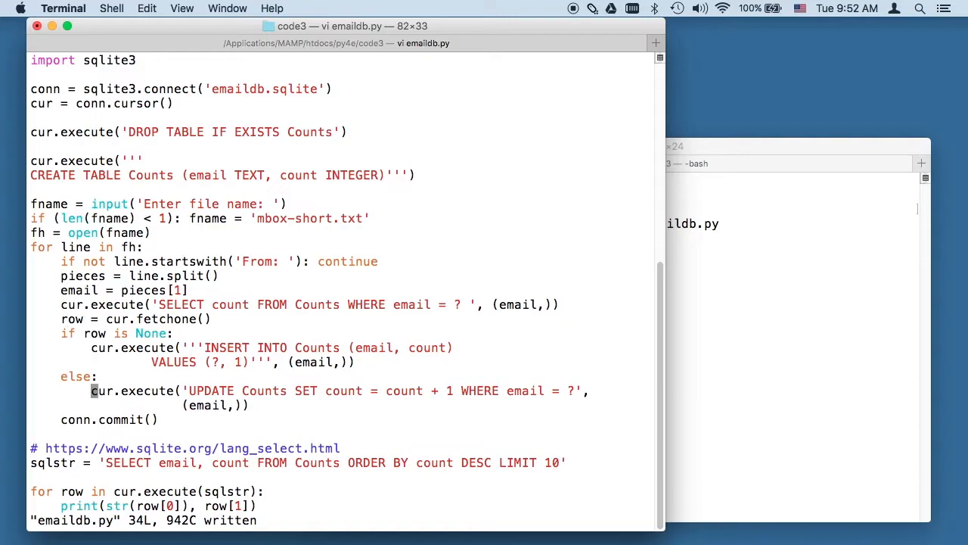
pyautogui.scroll(-3)
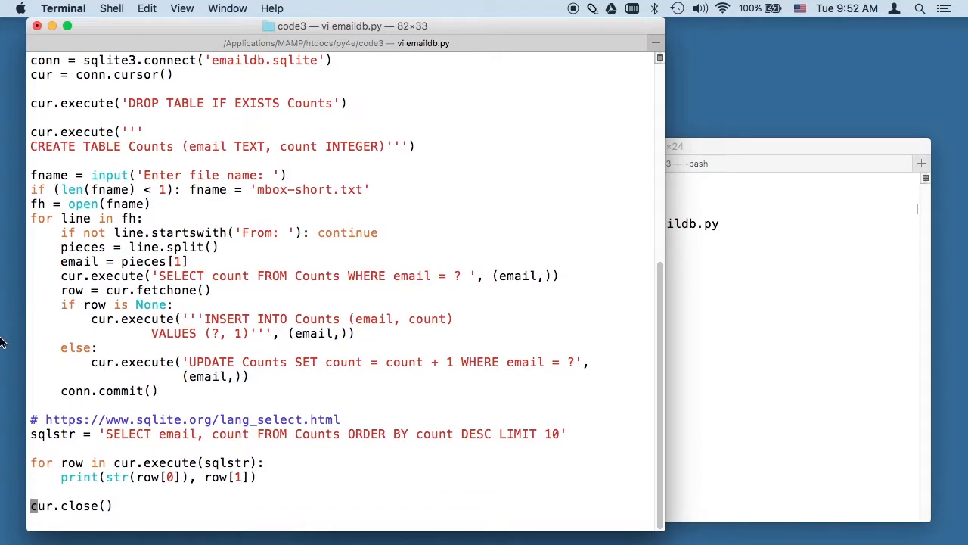
pyautogui.doubleClick(125, 434)
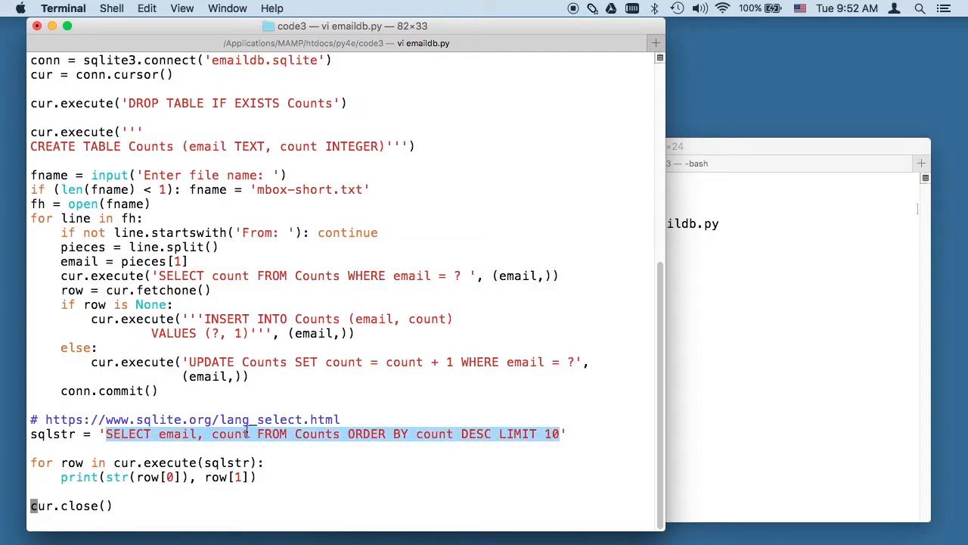
pyautogui.moveTo(473, 433)
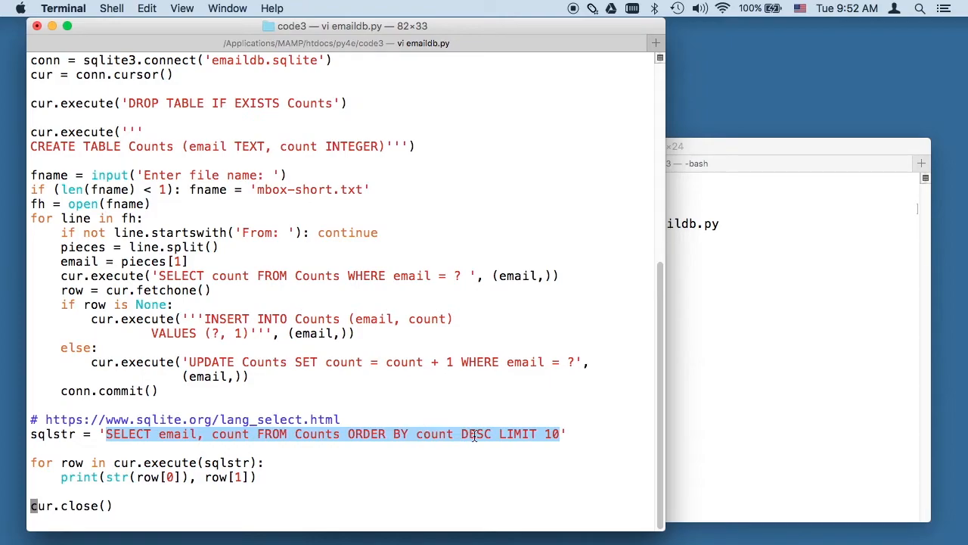
pyautogui.moveTo(519, 428)
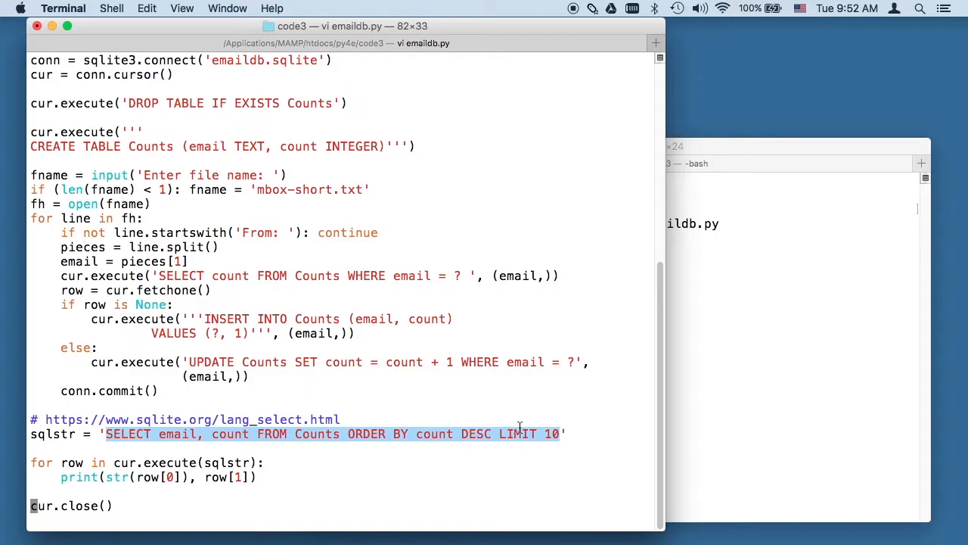
pyautogui.moveTo(113, 463)
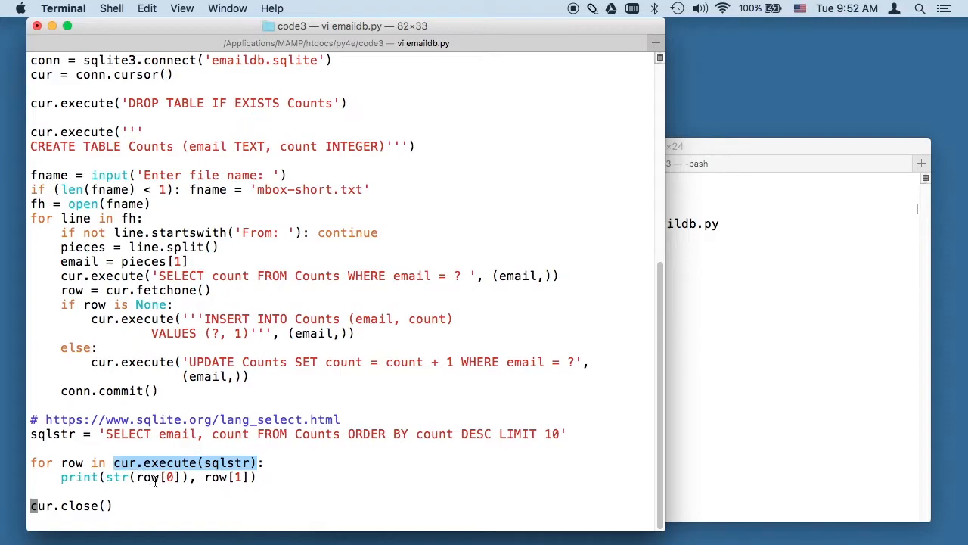
pyautogui.moveTo(179, 443)
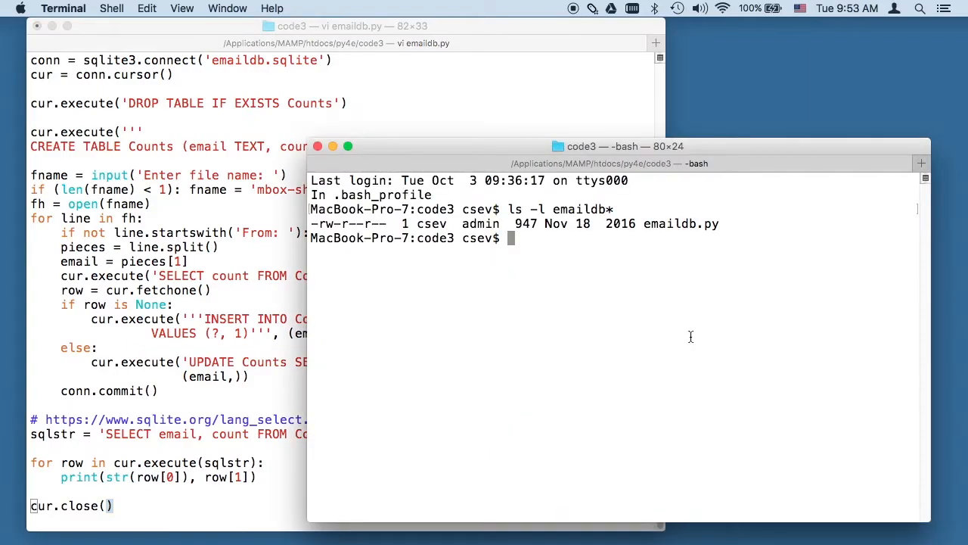
# Run python3 emaildb.py on the default mbox-short.txt file.
pyautogui.write('ls -l emaildb')
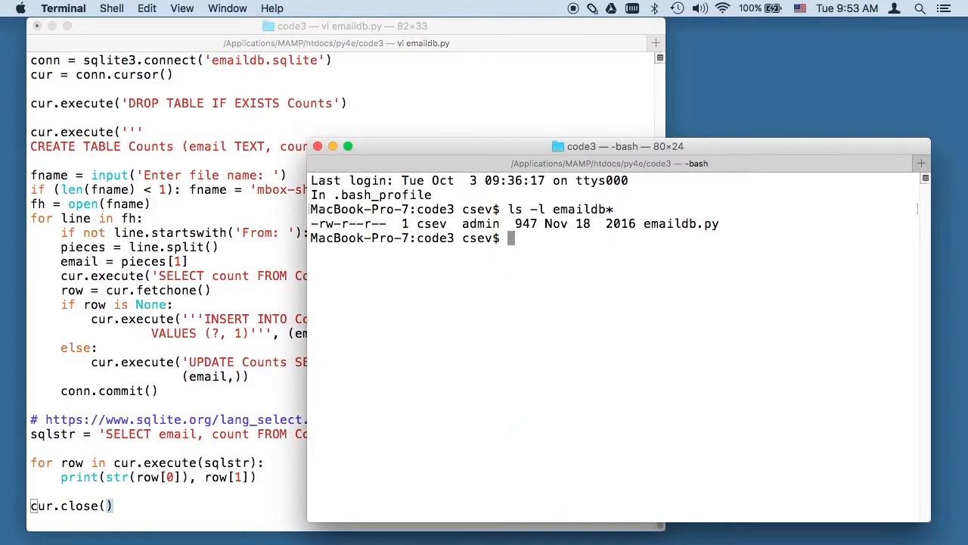
pyautogui.write('py')
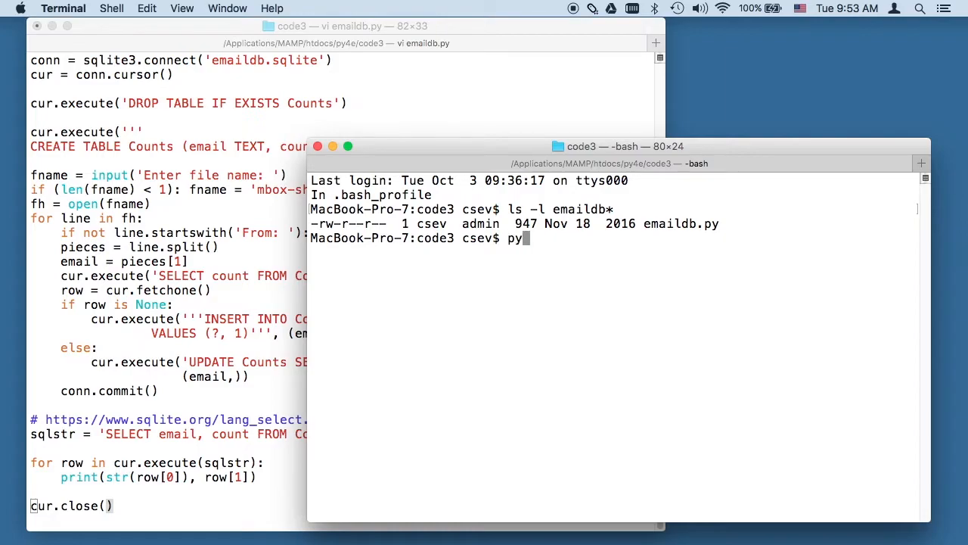
pyautogui.write('thon3 emaildb.py')
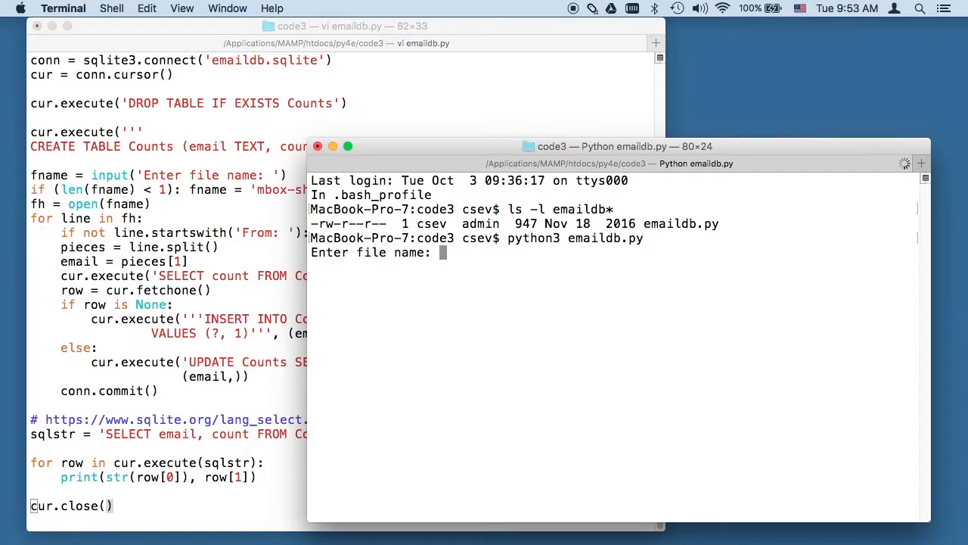
pyautogui.write('mb')
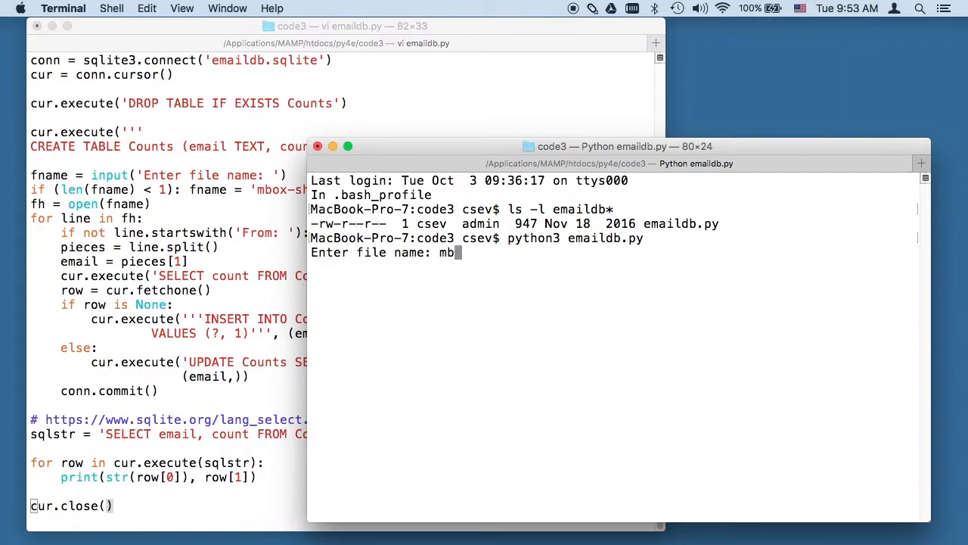
pyautogui.write('ox-sh')
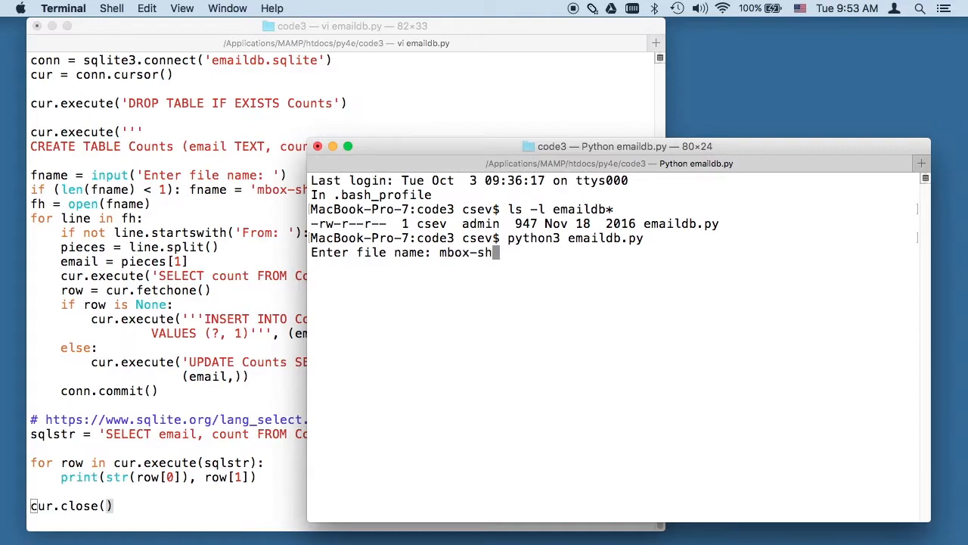
pyautogui.press('Backspace')
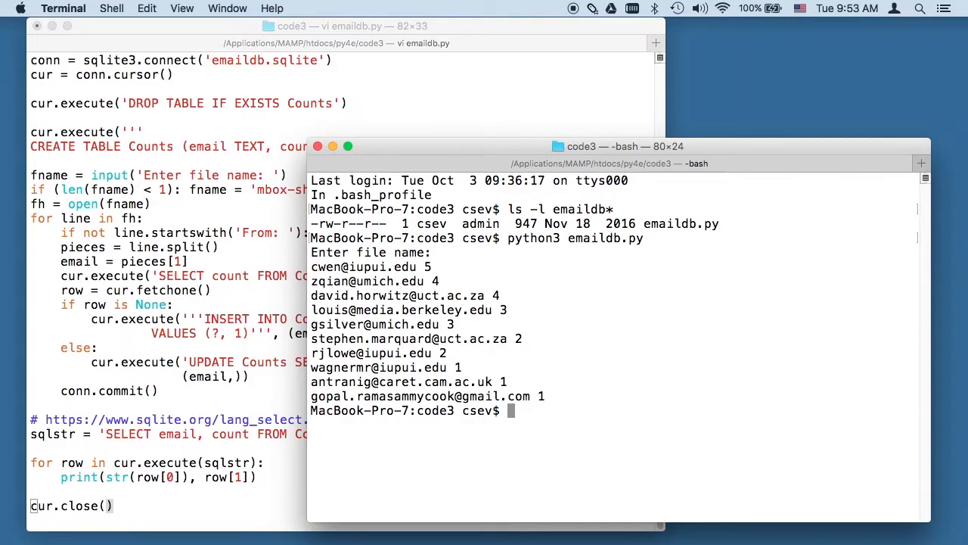
# List the emaildb* files again to confirm emaildb.sqlite was created.
pyautogui.moveTo(311, 281); pyautogui.dragTo(916, 390)
pyautogui.write('ls -l emaildb*')
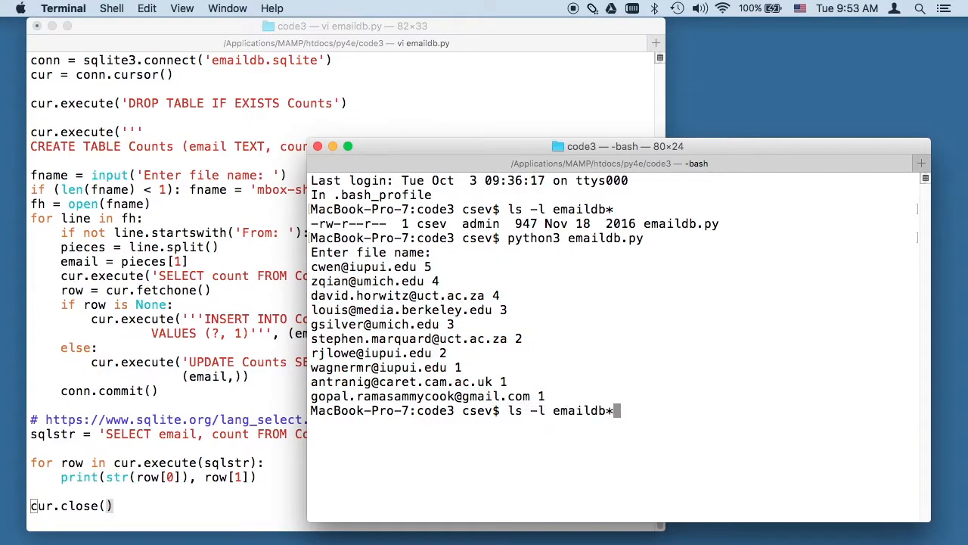
pyautogui.press('Return')
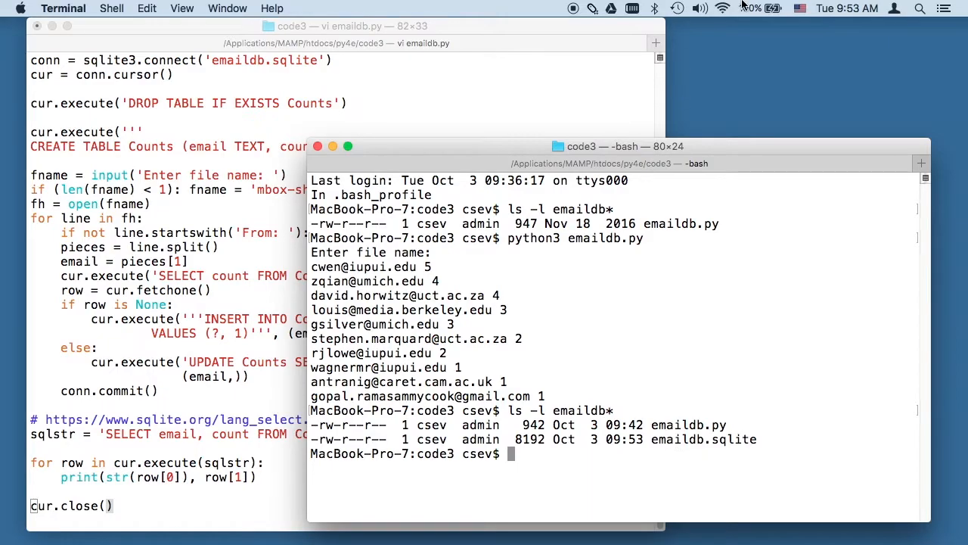
pyautogui.write('sq')
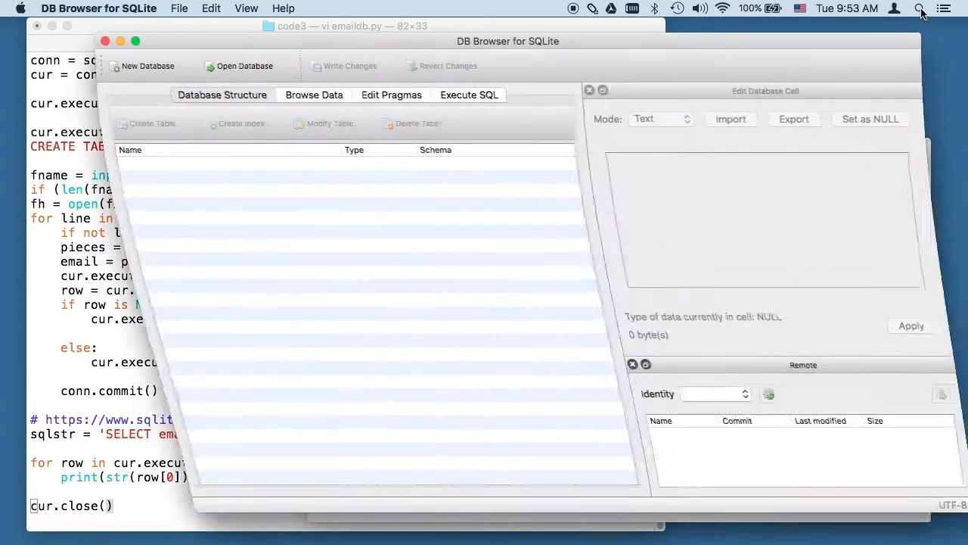
# Open emaildb.sqlite from the code3 folder in DB Browser for SQLite.
pyautogui.click(244, 66)
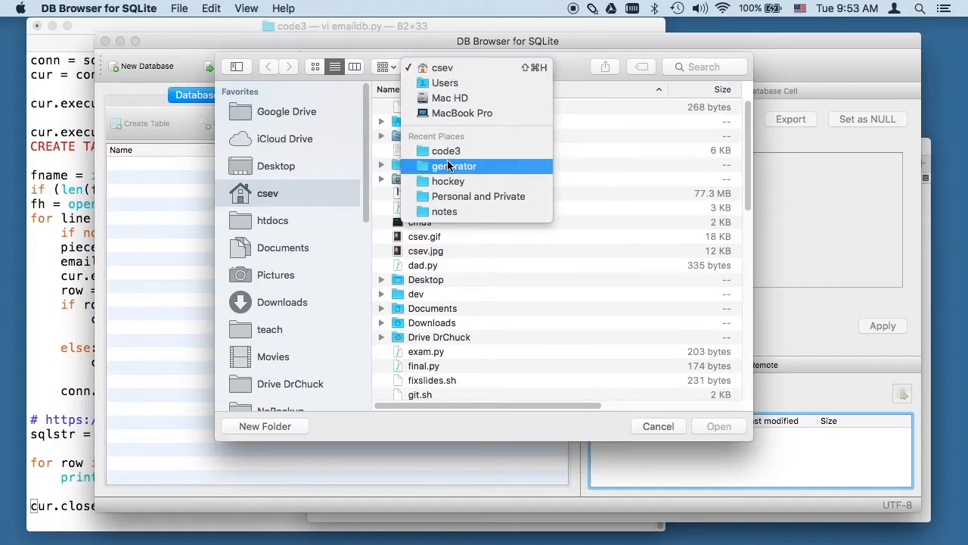
pyautogui.click(446, 151)
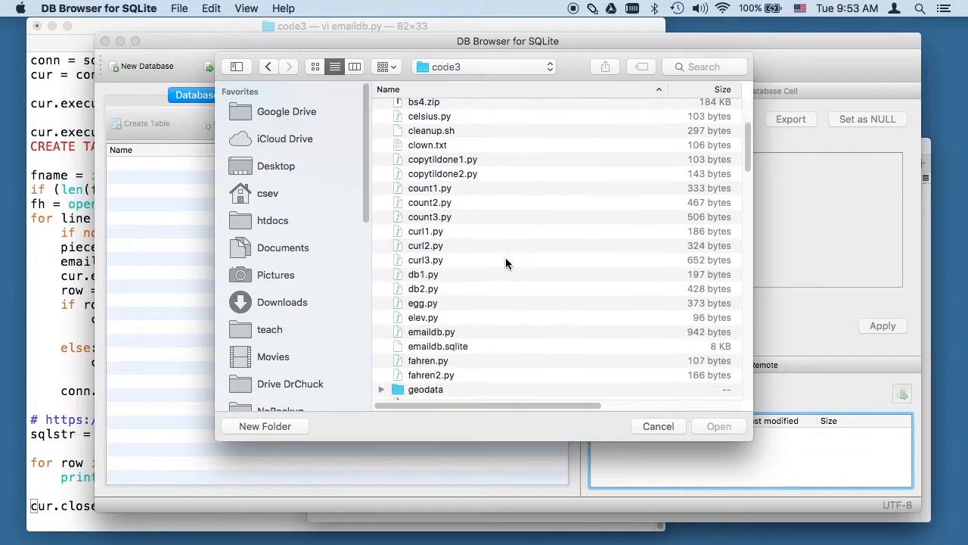
pyautogui.scroll(-3)
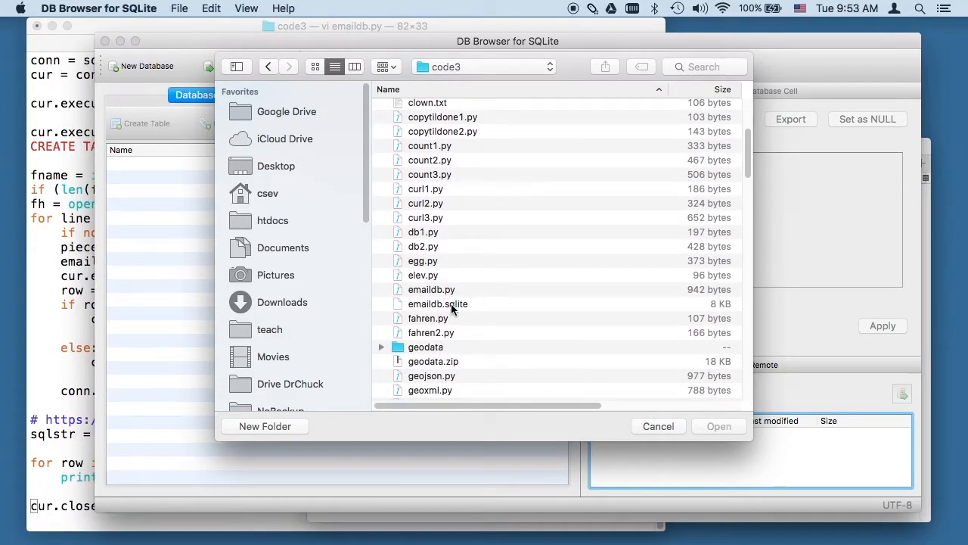
pyautogui.doubleClick(438, 303)
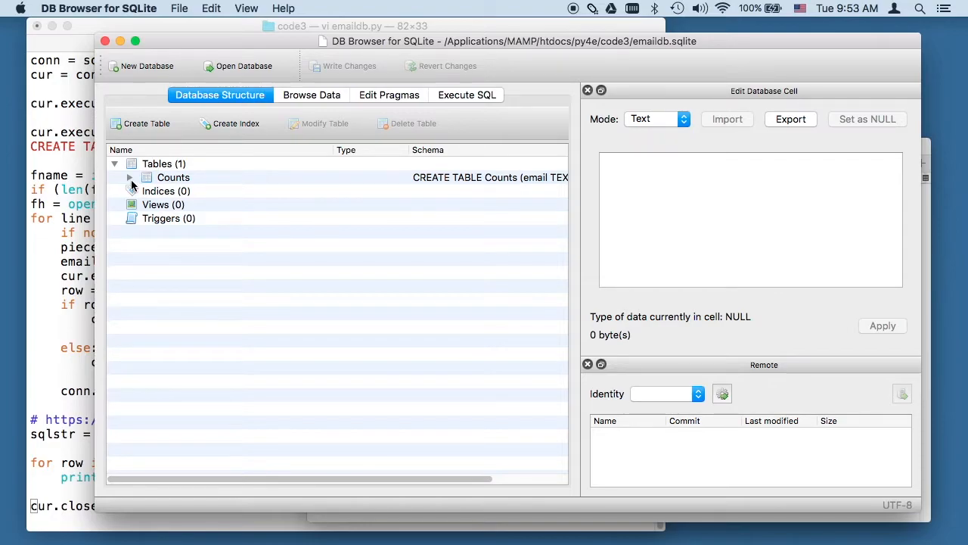
# Browse the Counts table data showing 11 email rows with counts.
pyautogui.click(311, 95)
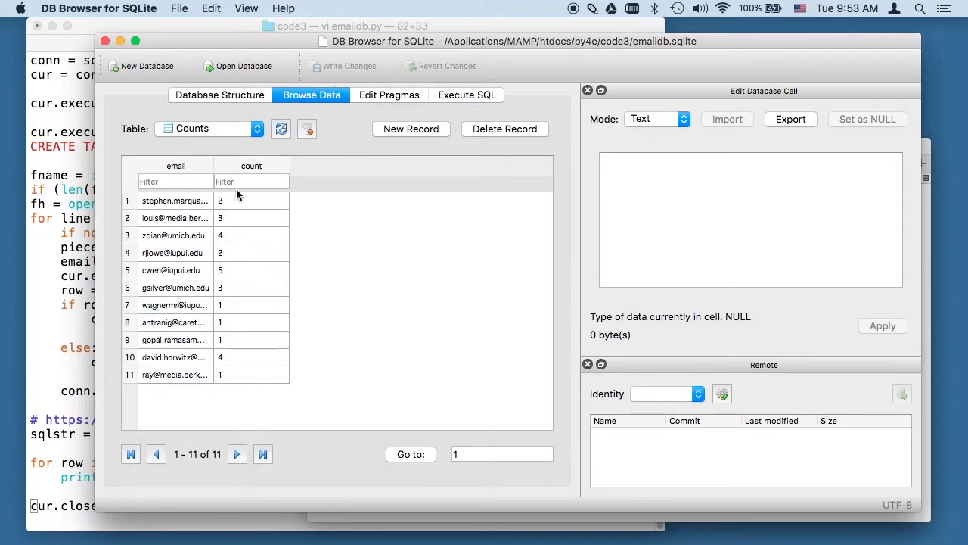
pyautogui.moveTo(191, 227)
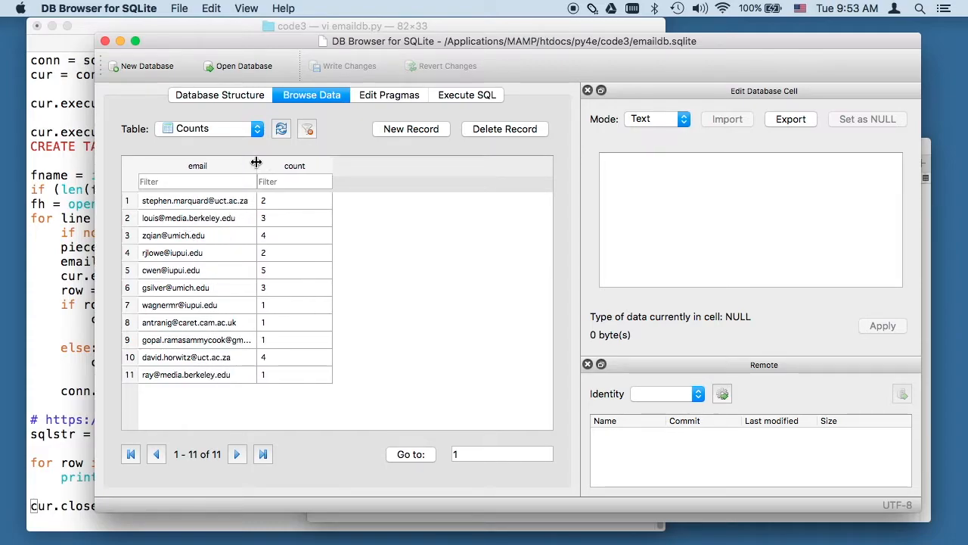
pyautogui.moveTo(237, 248)
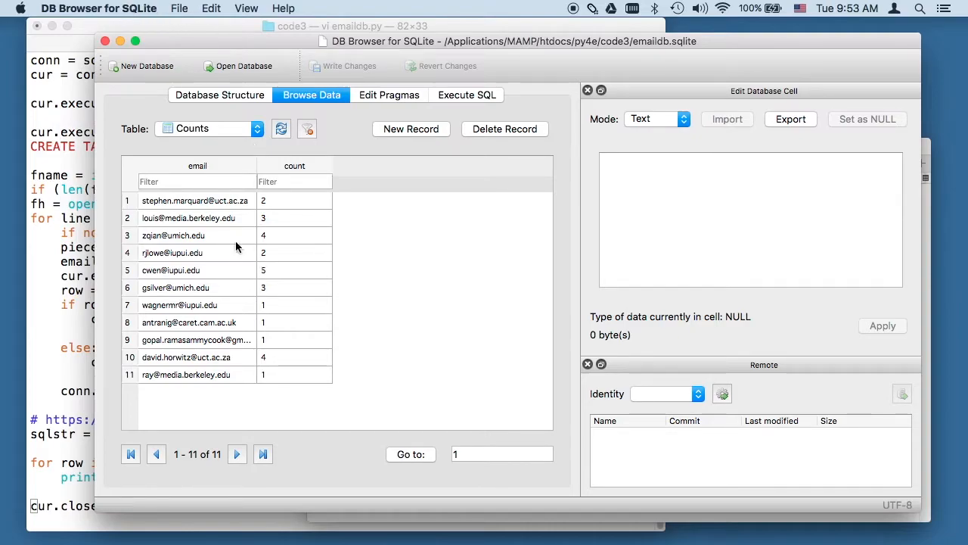
pyautogui.moveTo(288, 192)
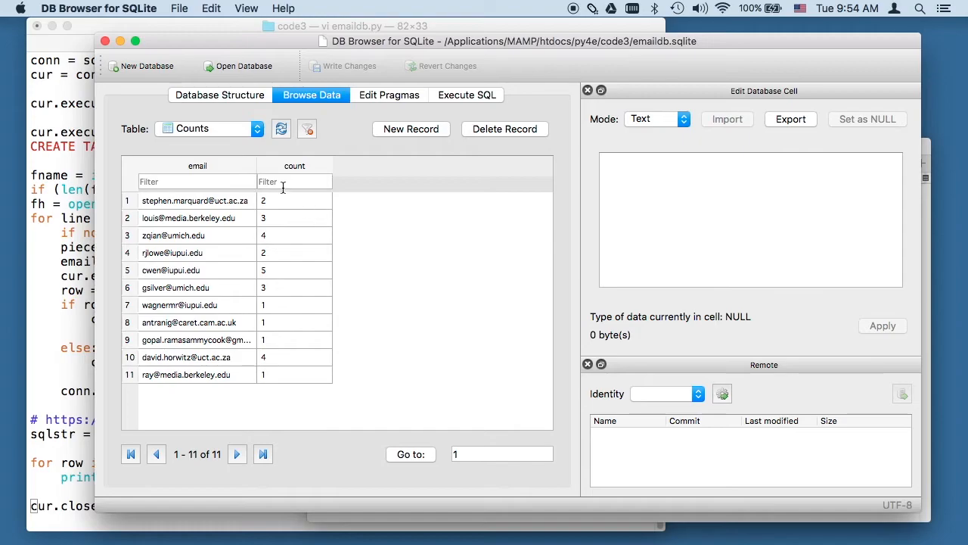
pyautogui.moveTo(111, 276)
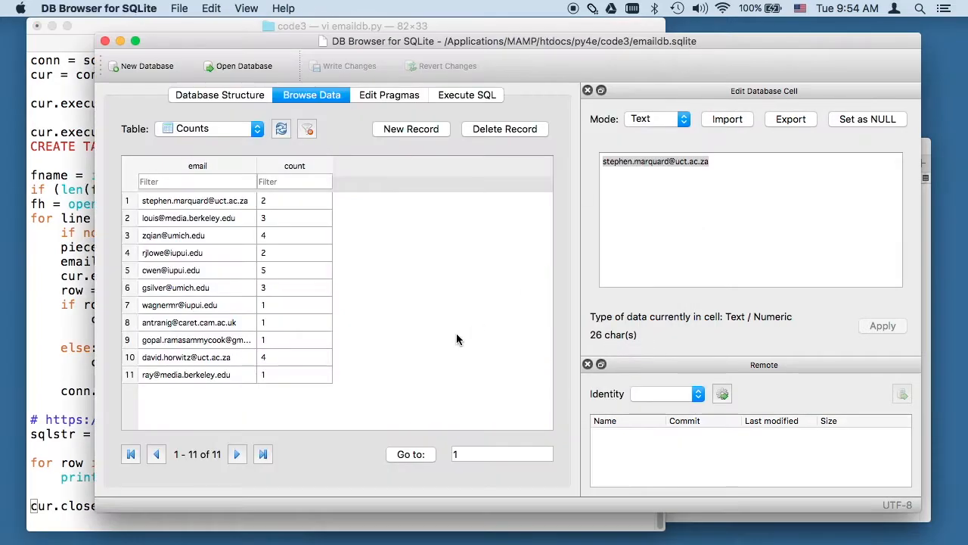
pyautogui.moveTo(399, 312)
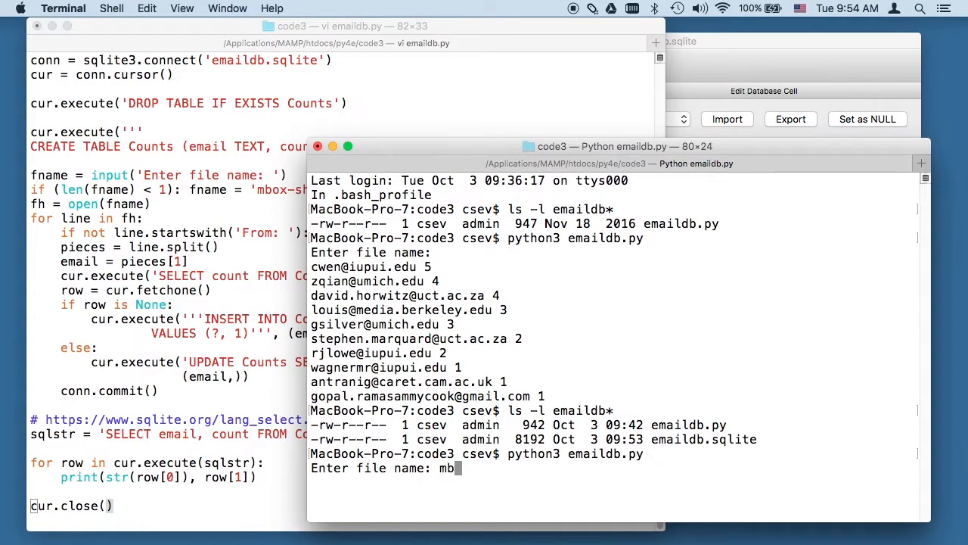
# Run emaildb.py with mbox.txt as the input file.
pyautogui.write('ox.txt')
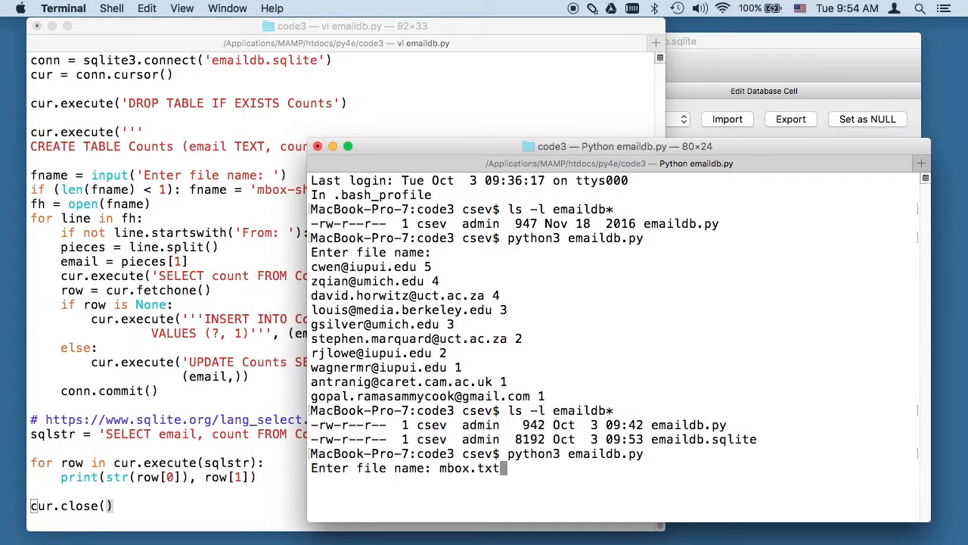
pyautogui.moveTo(854, 14)
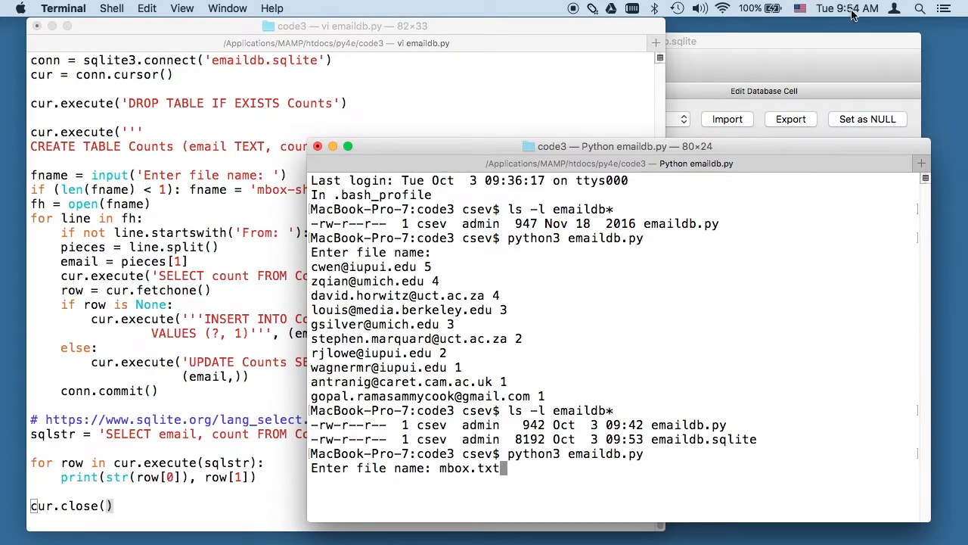
pyautogui.press('Return')
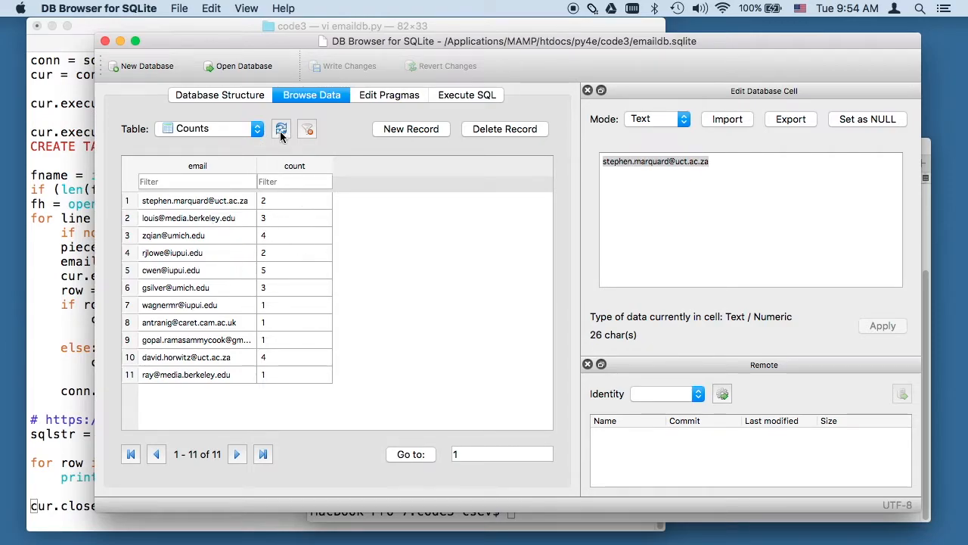
# Refresh the Counts table to show the 46 rows from mbox.txt.
pyautogui.click(281, 129)
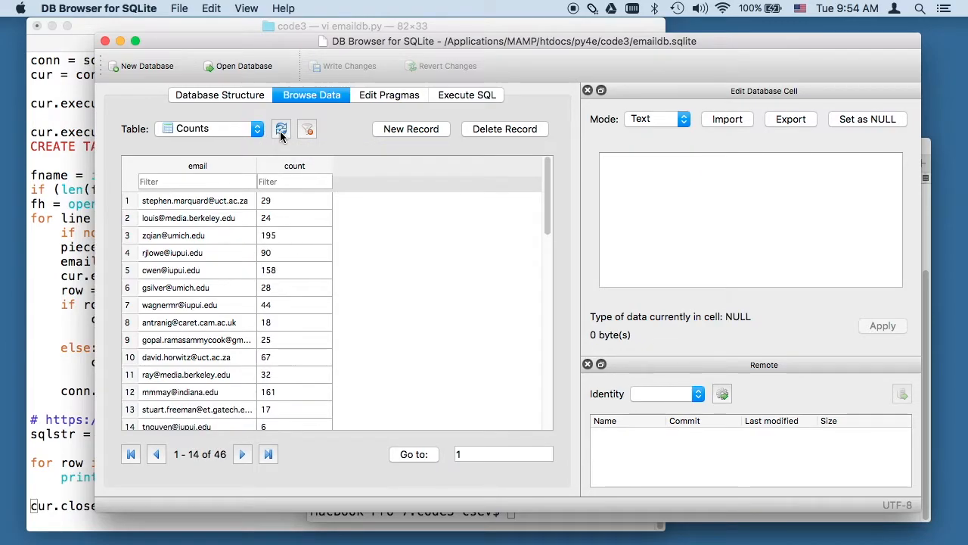
pyautogui.moveTo(409, 251)
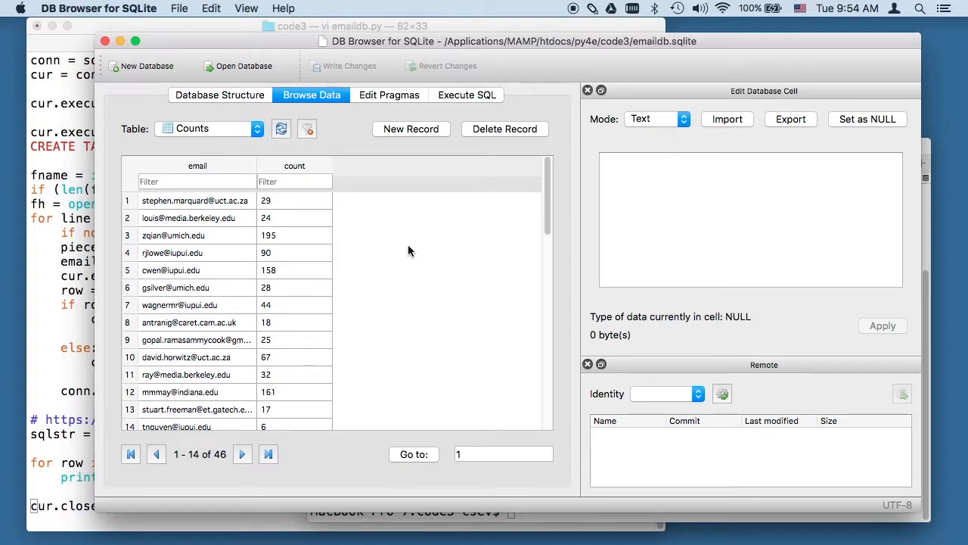